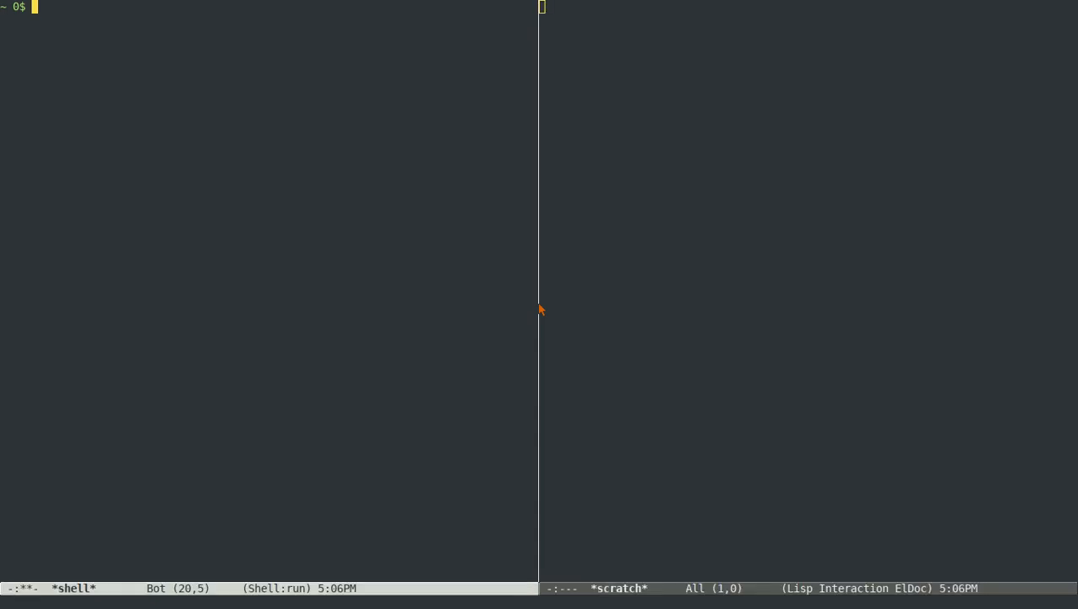
Begin finding the FVWM config file from Emacs, starting a C-x C-f prompt with 'co'.
right_click(541, 311)
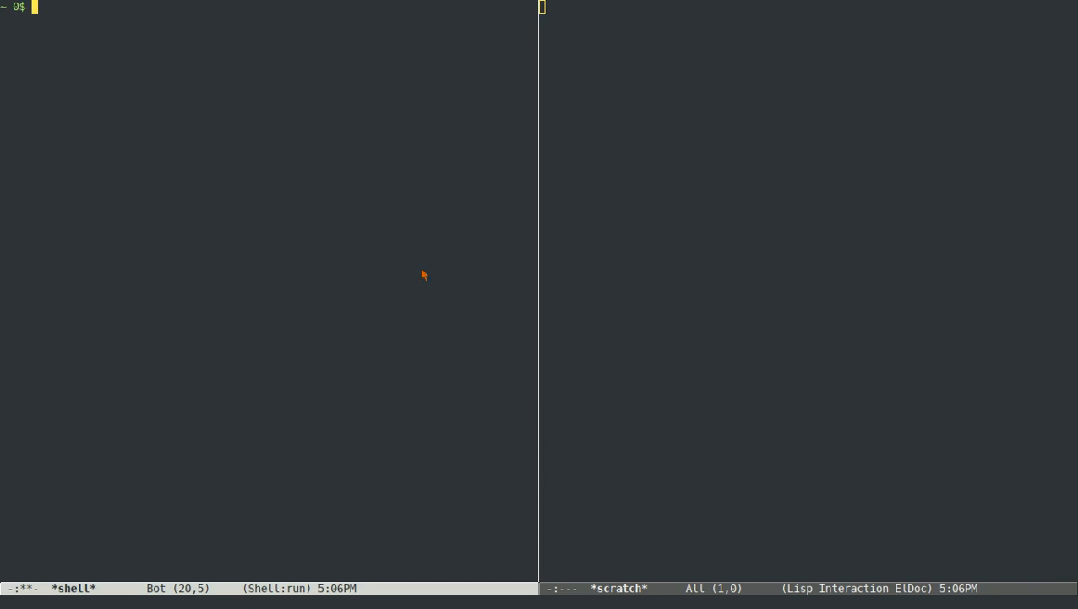
key("C-x C-f")
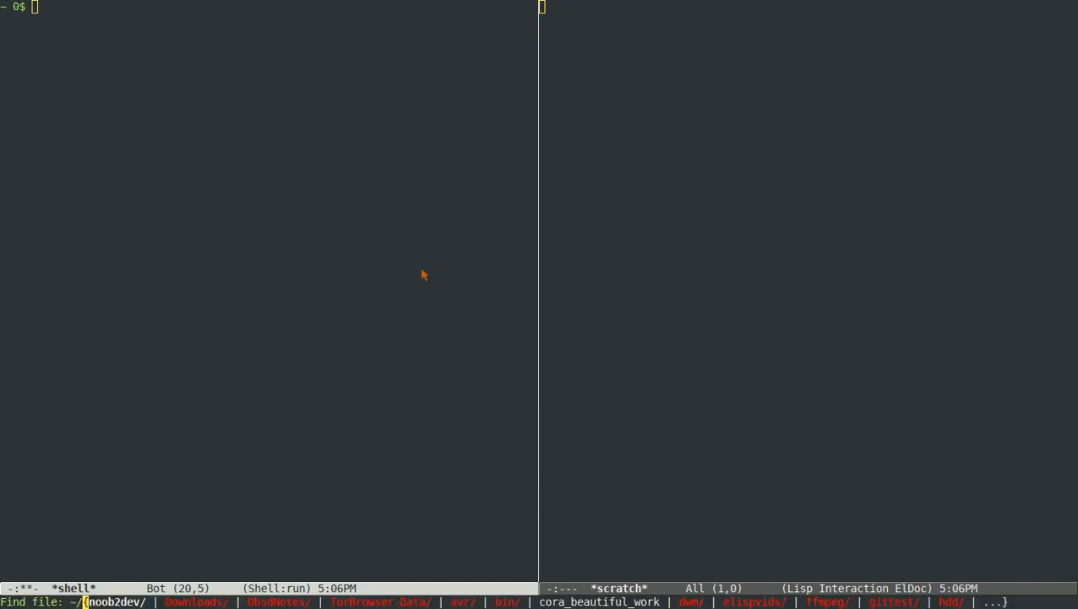
type("co")
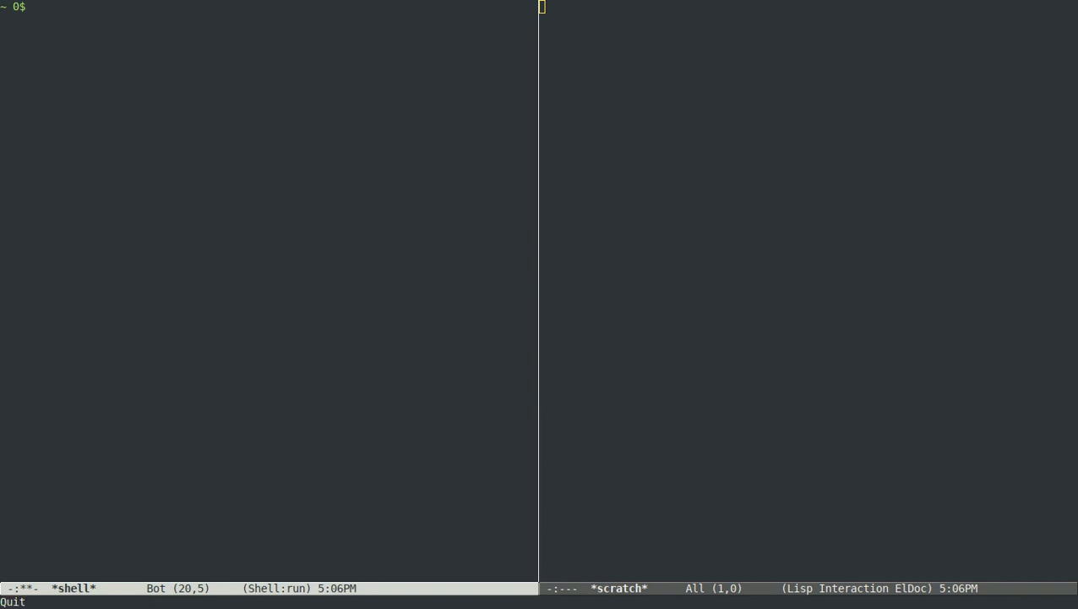
key("C-x C-f")
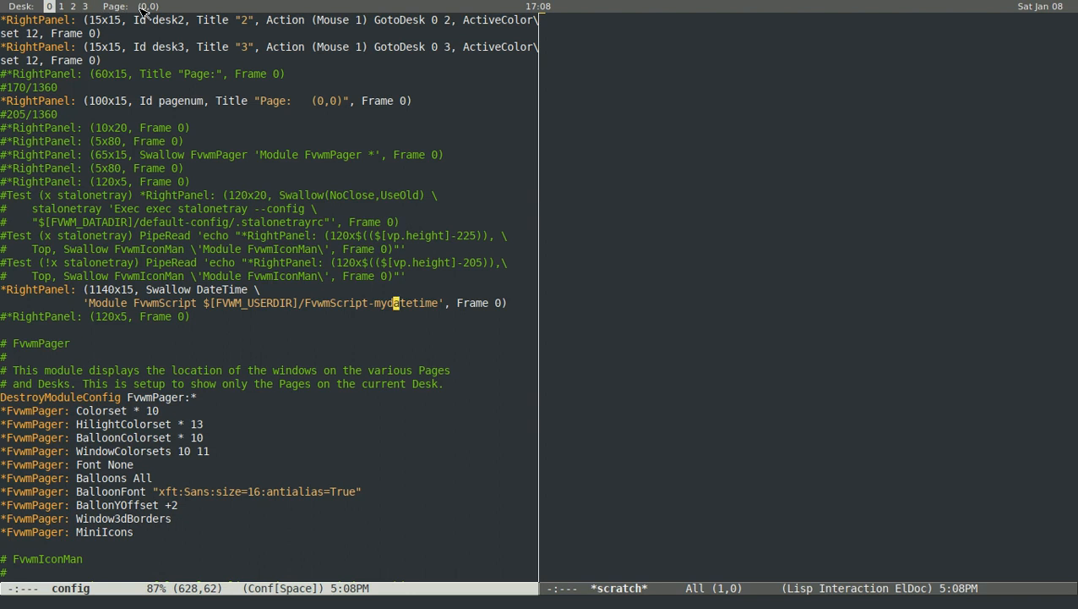
mouse_move(223, 75)
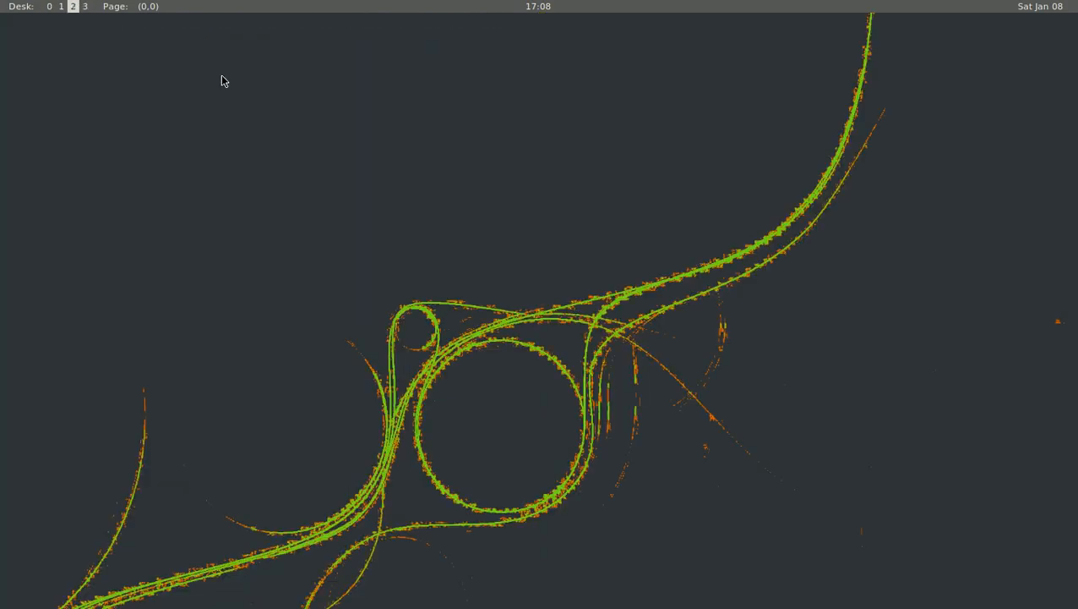
Visit empty desk 2, return, and raise the tmuxattachornew window from the WindowList.
left_click(49, 7)
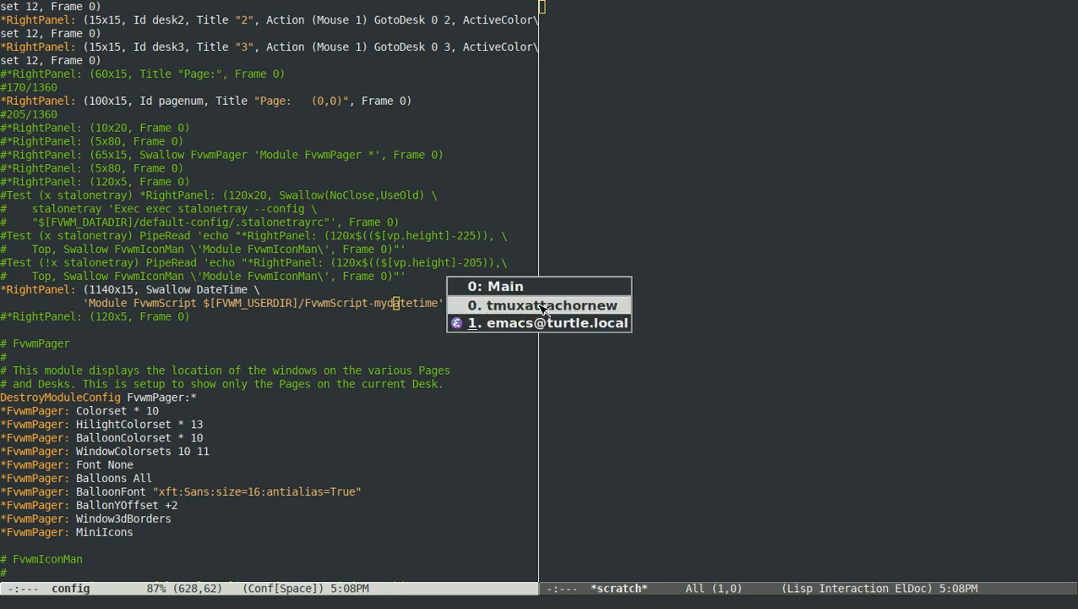
left_click(545, 304)
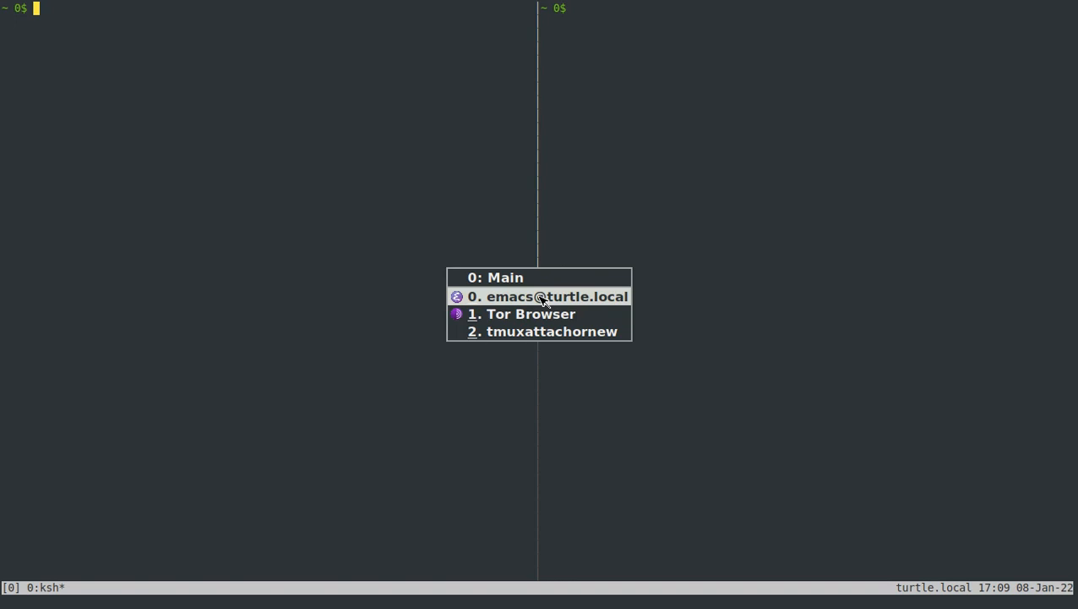
left_click(531, 313)
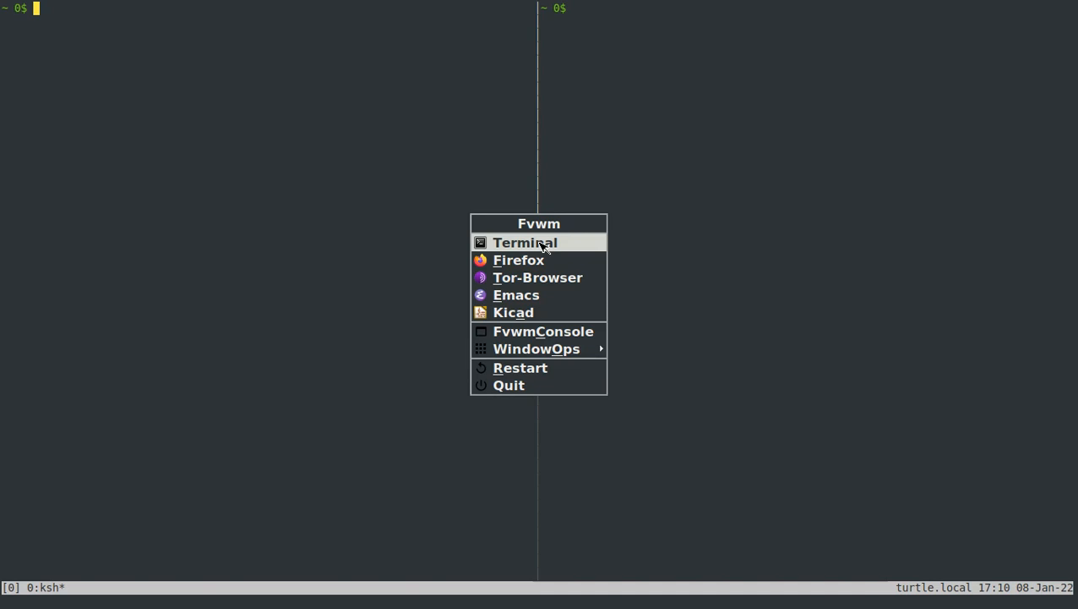
mouse_move(542, 329)
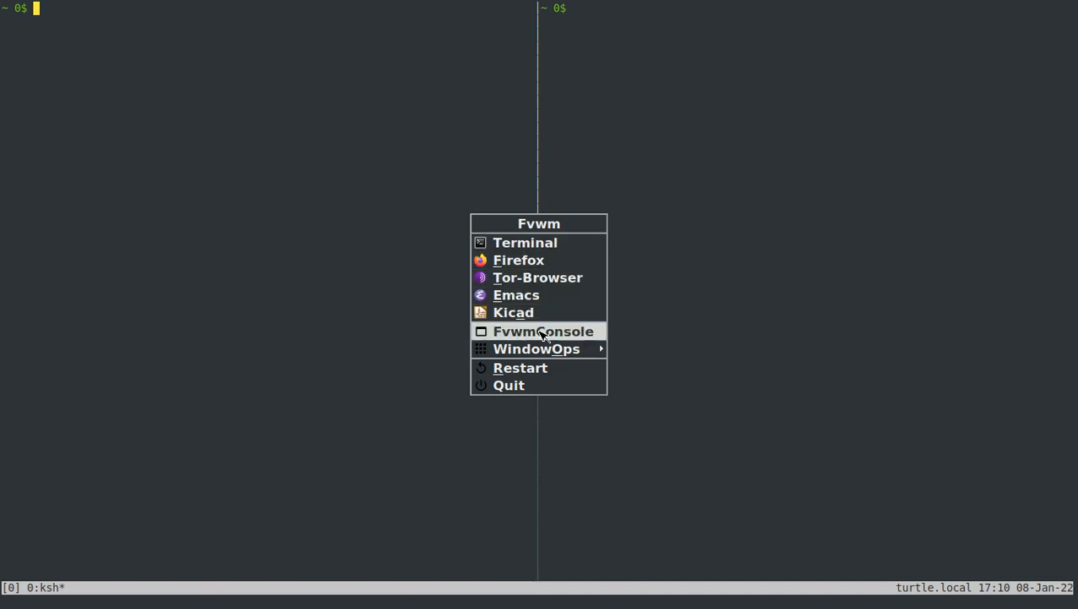
mouse_move(538, 260)
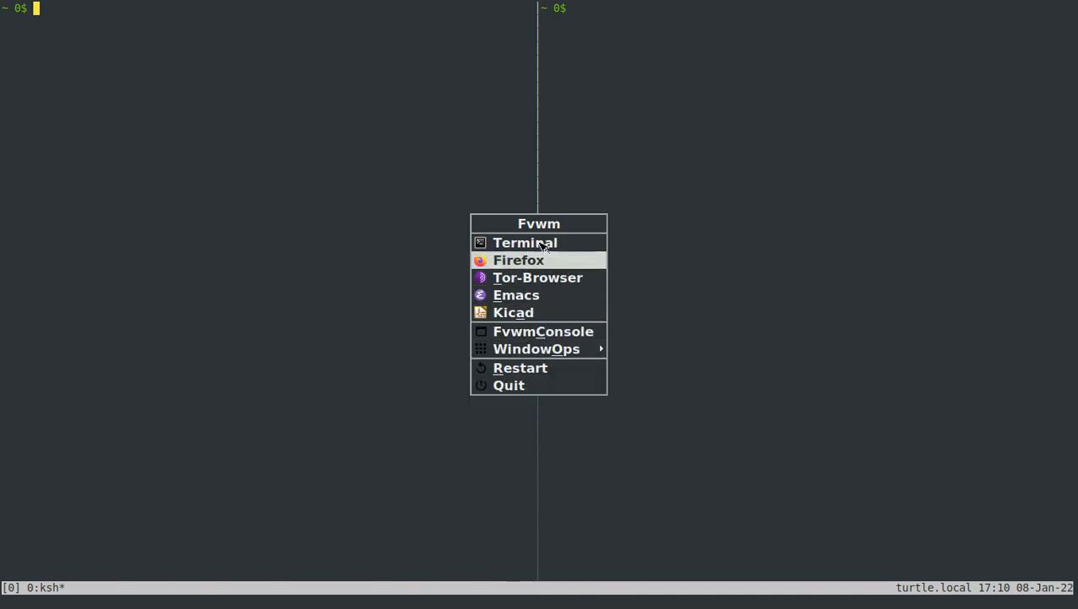
mouse_move(538, 277)
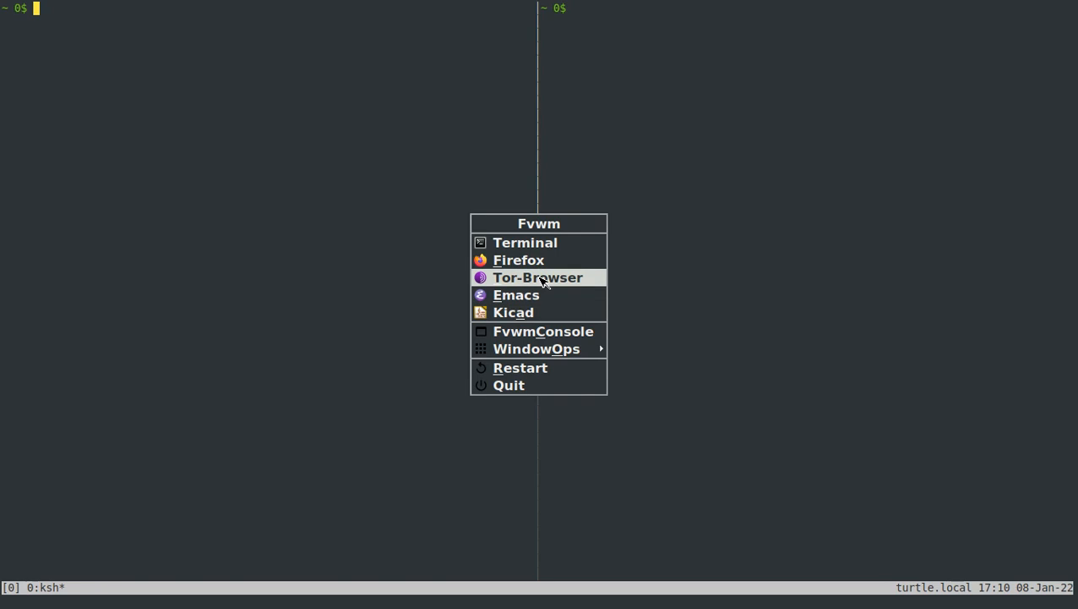
mouse_move(537, 348)
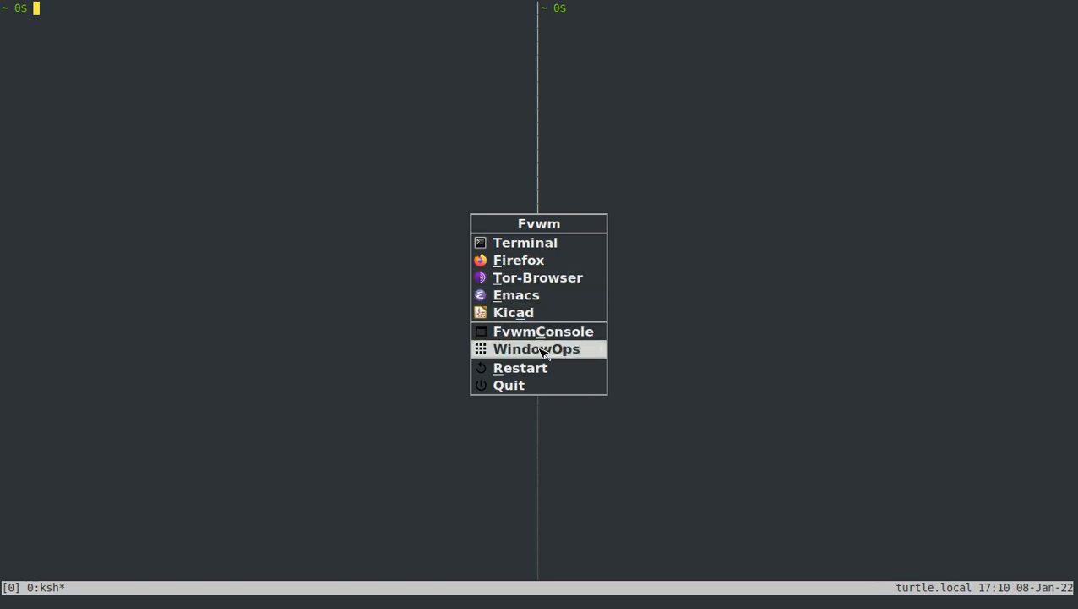
mouse_move(514, 311)
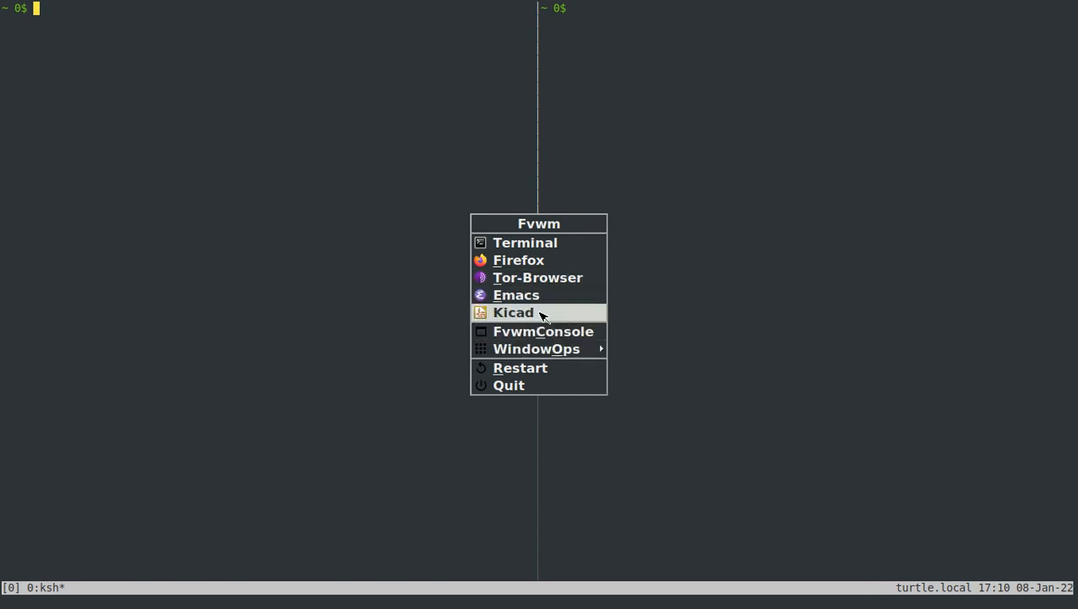
mouse_move(543, 330)
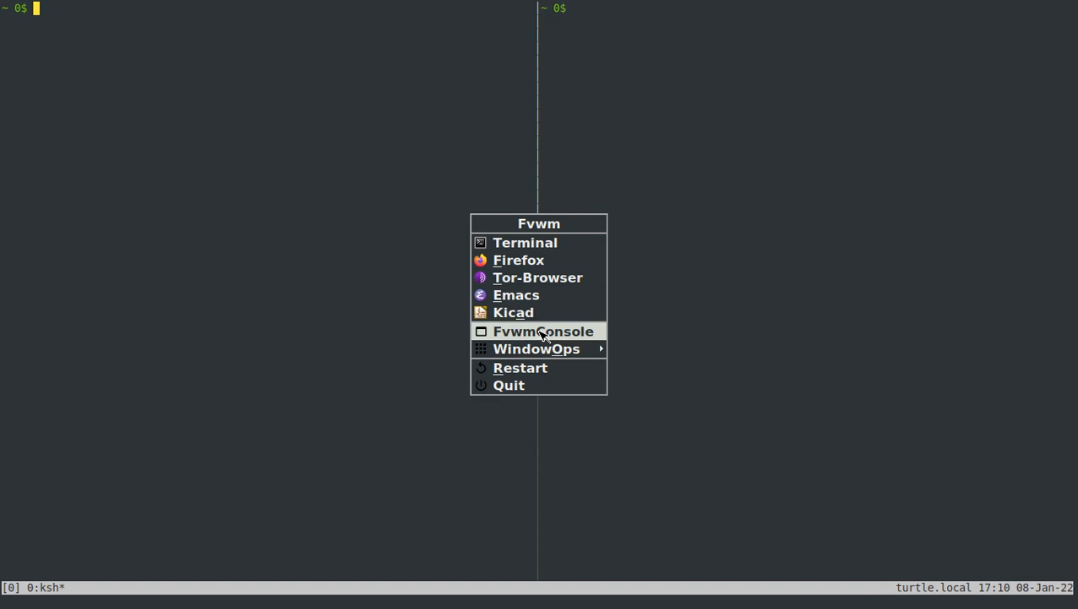
mouse_move(528, 329)
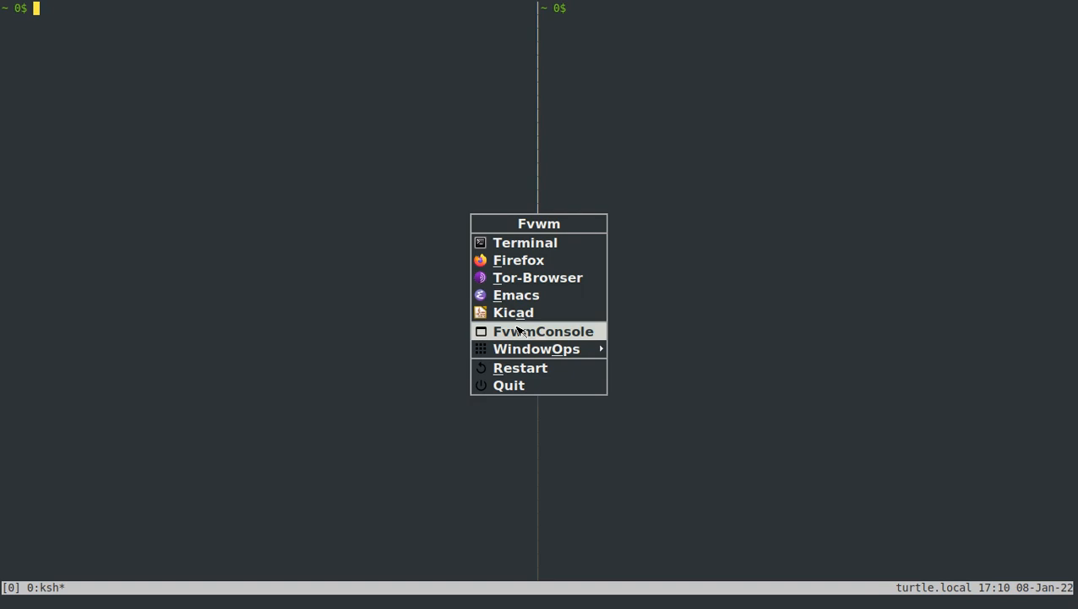
mouse_move(514, 311)
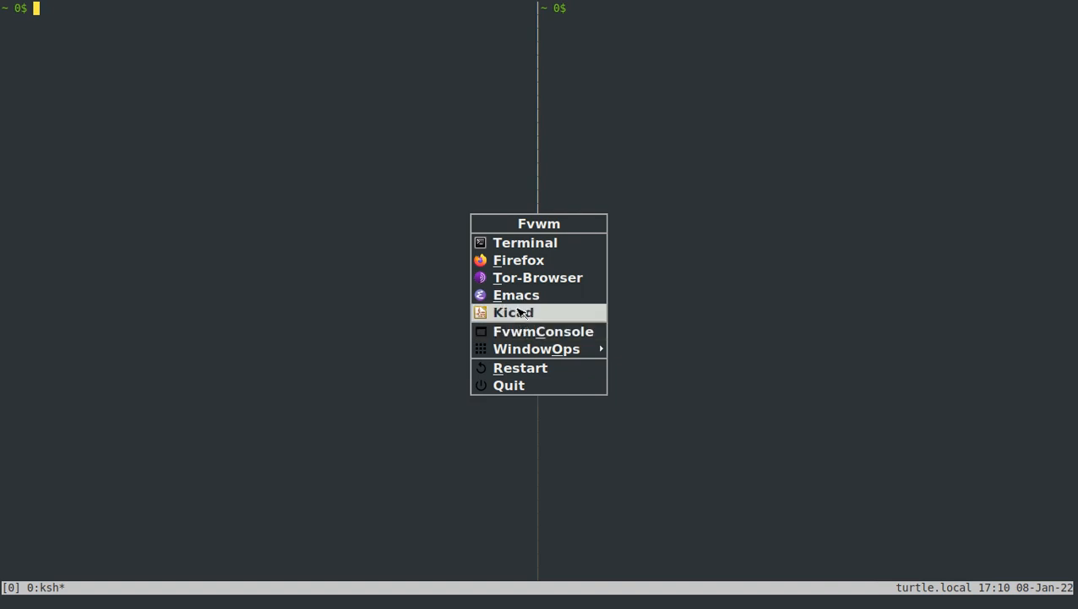
mouse_move(548, 319)
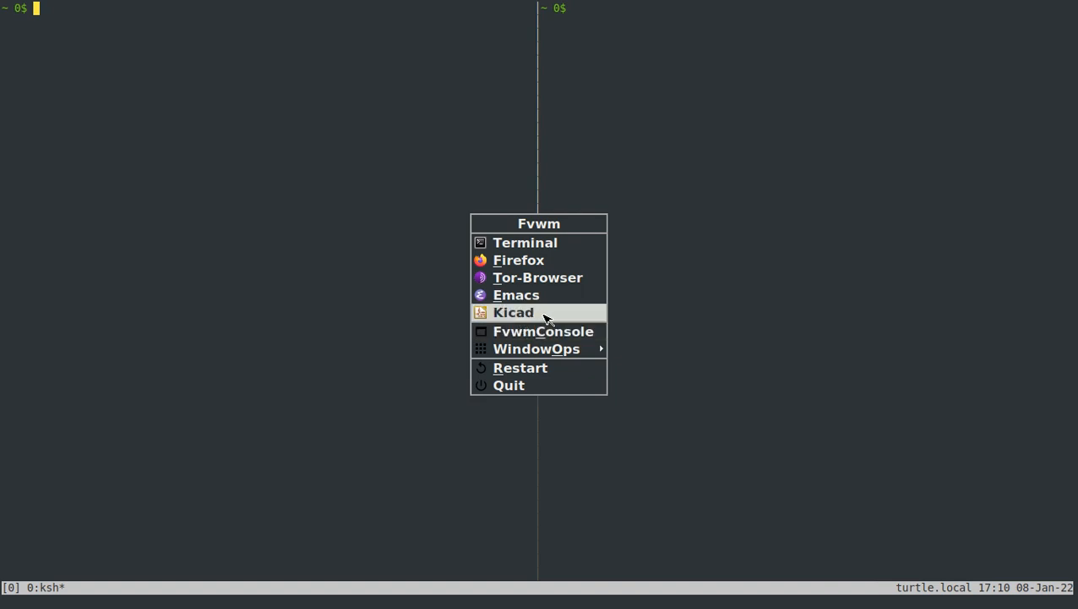
mouse_move(558, 318)
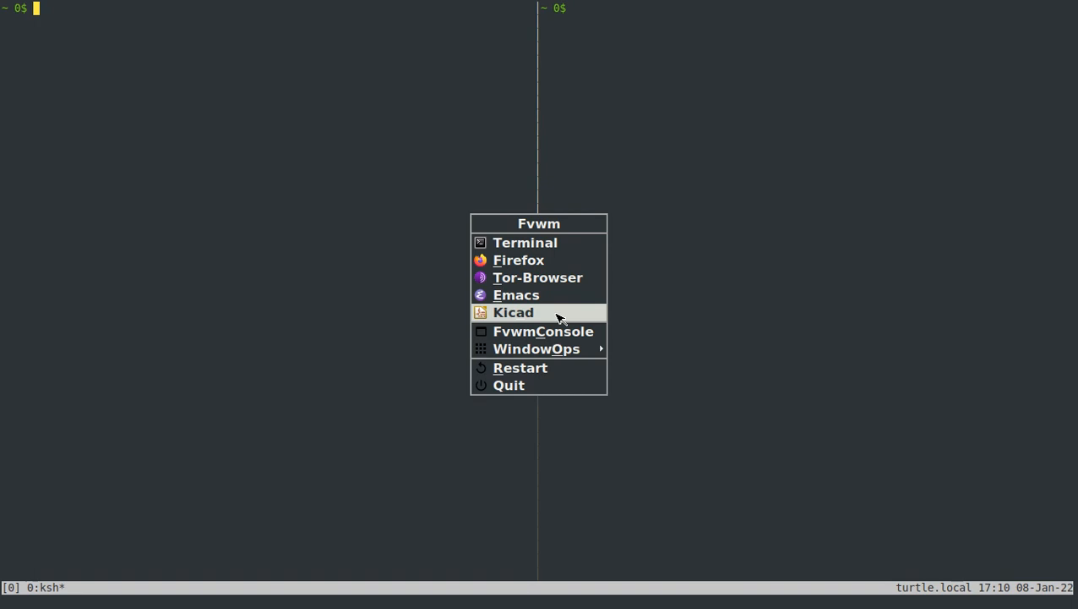
Raise the Fvwm root menu on the desktop and expand its window operations submenu.
left_click(538, 349)
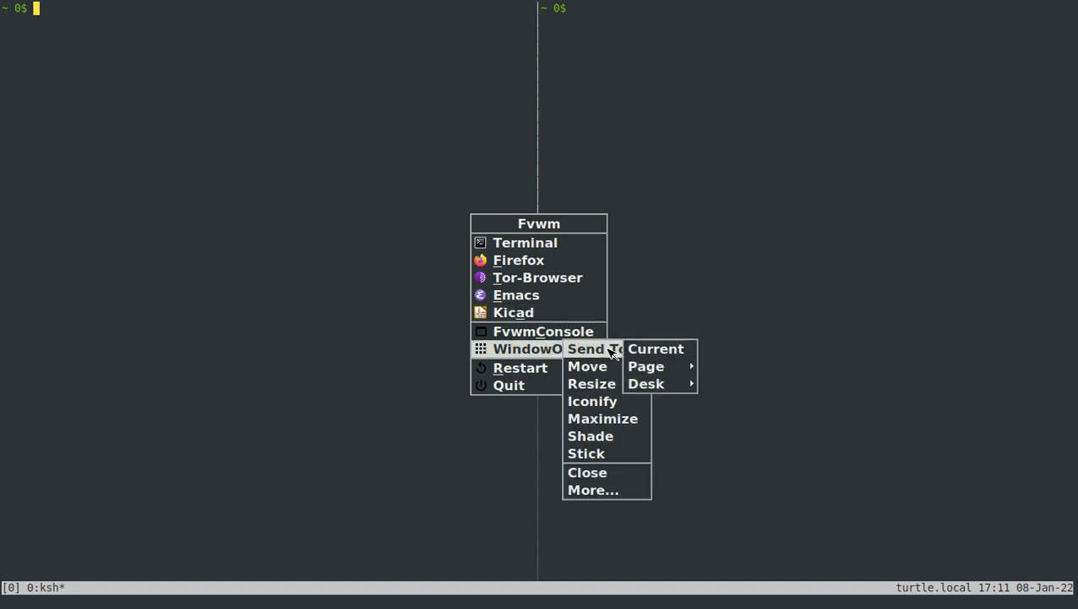
mouse_move(663, 366)
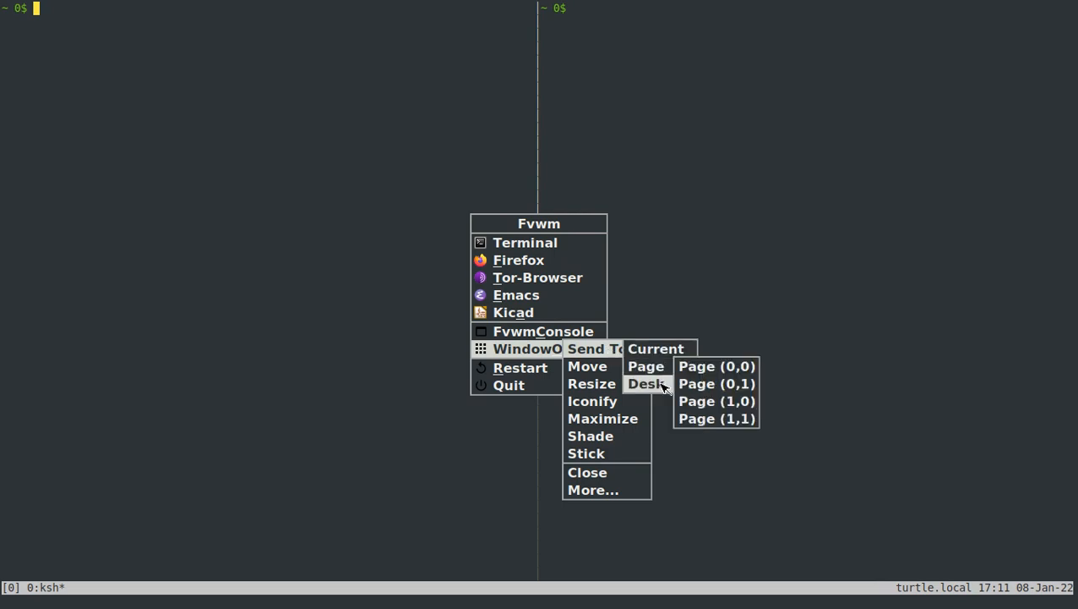
mouse_move(612, 353)
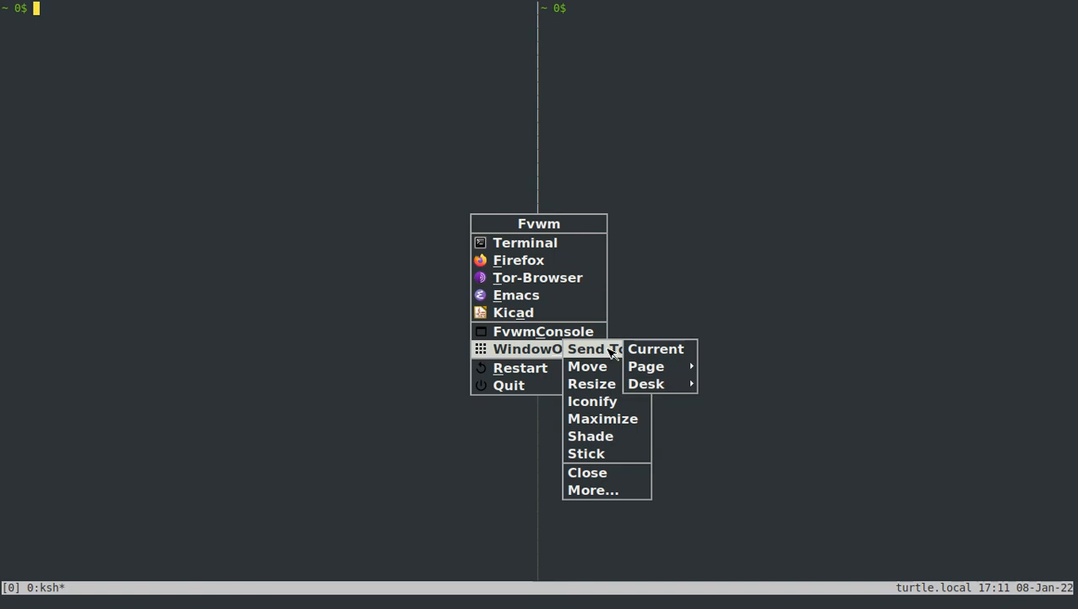
mouse_move(591, 365)
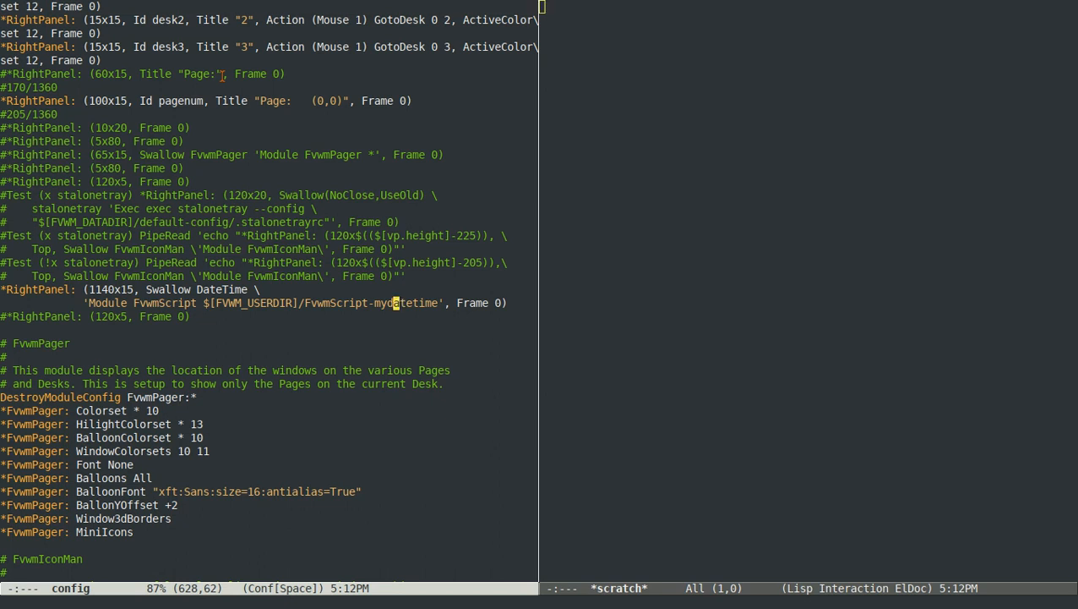
Search backward for 'key' to land on the window-list, scrolling and desk-switching bindings.
scroll("down", 3)
type("key")
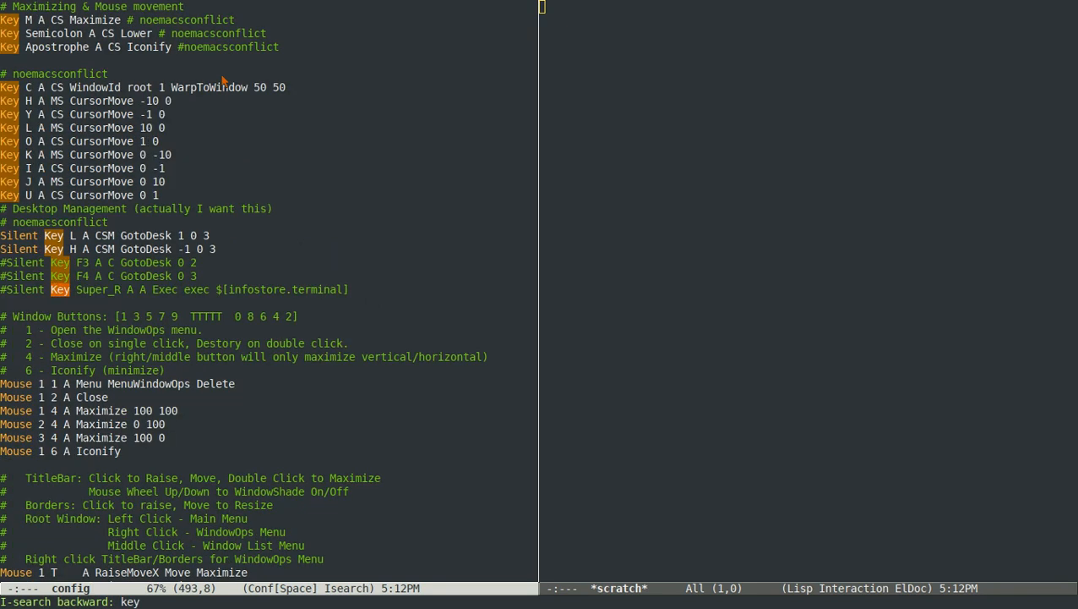
key("Return")
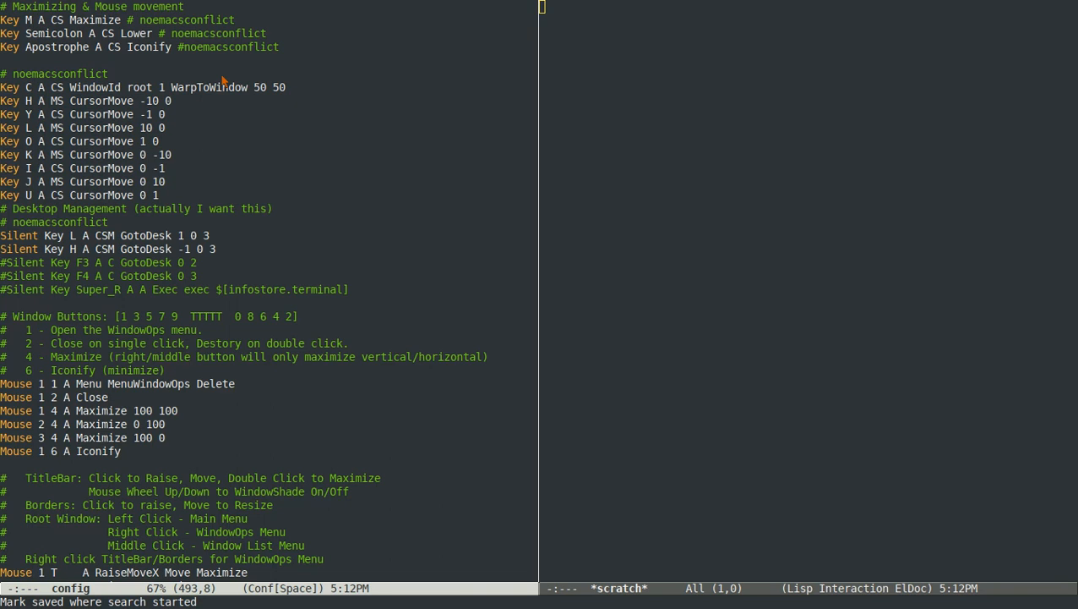
mouse_move(870, 81)
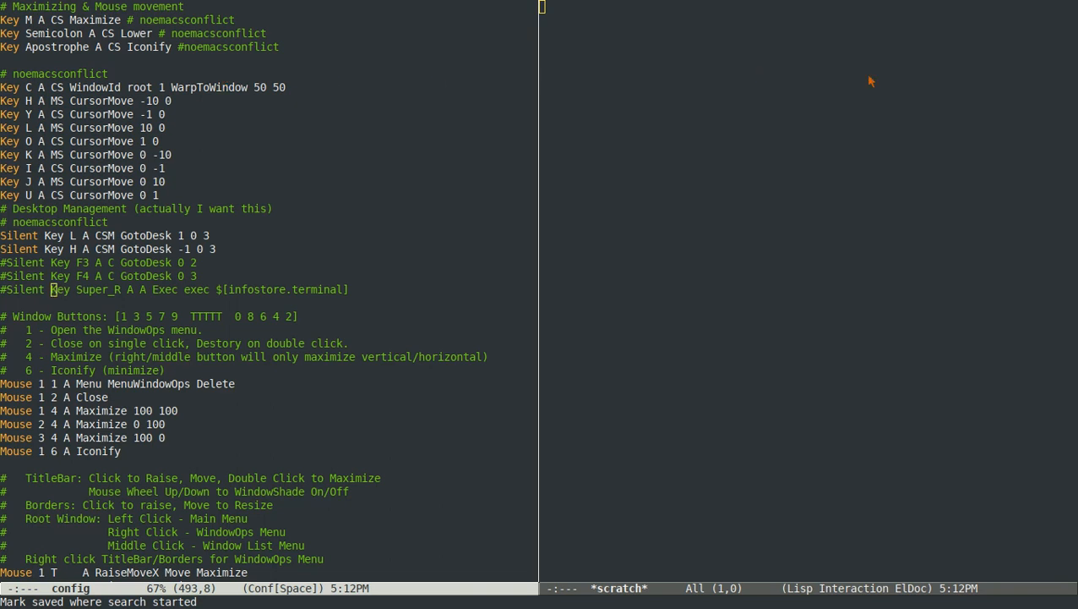
mouse_move(223, 140)
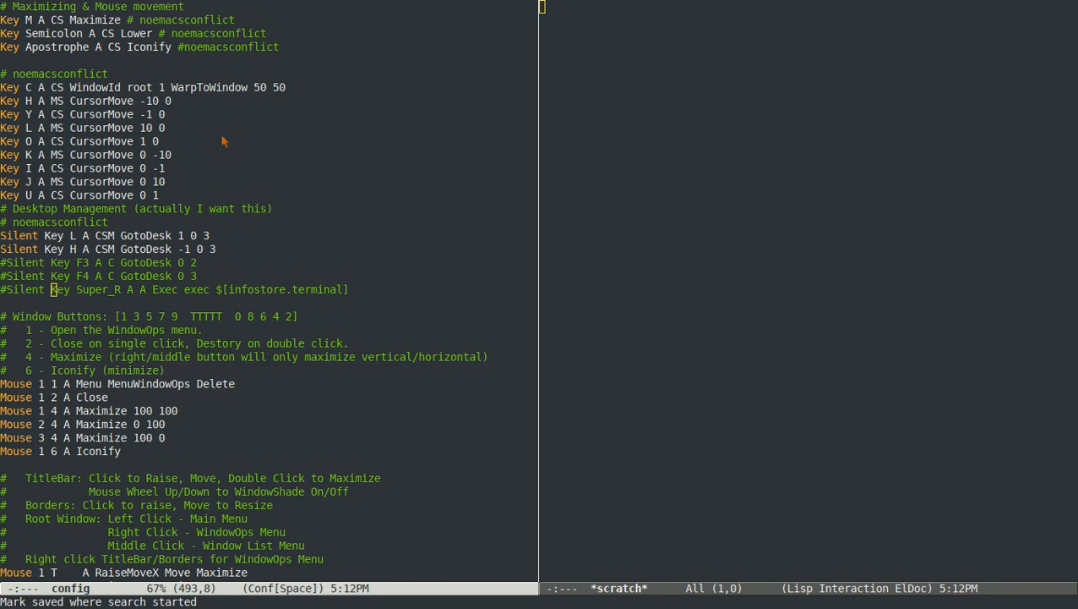
mouse_move(656, 142)
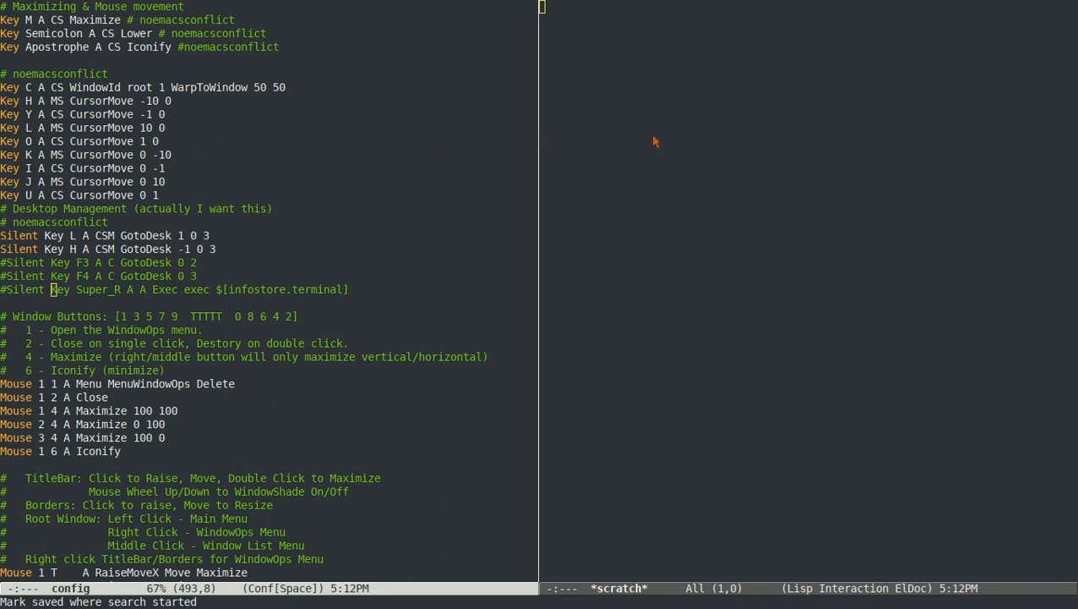
mouse_move(331, 321)
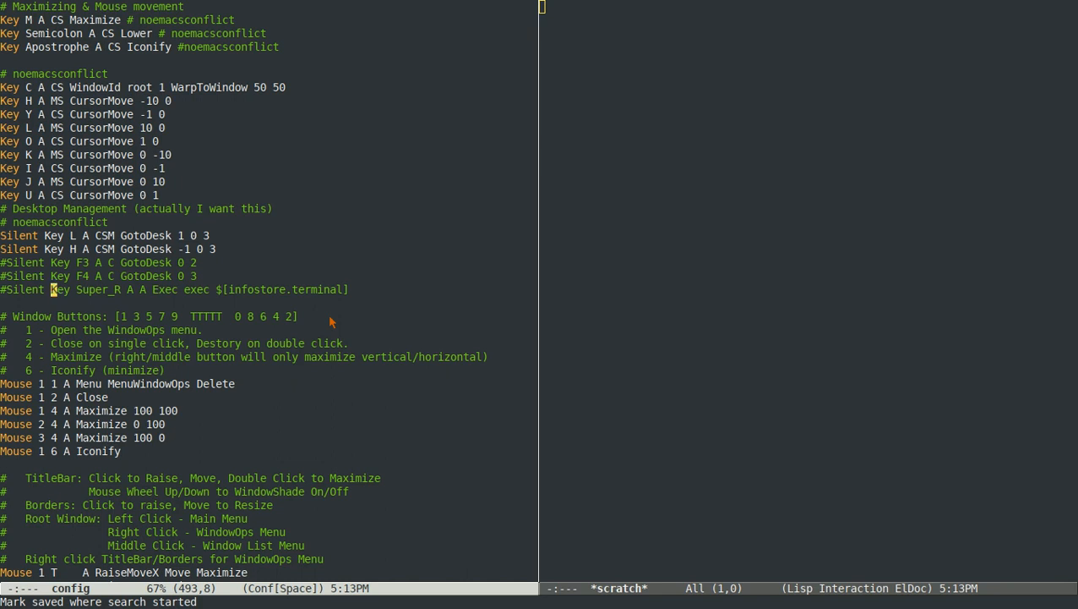
type("k")
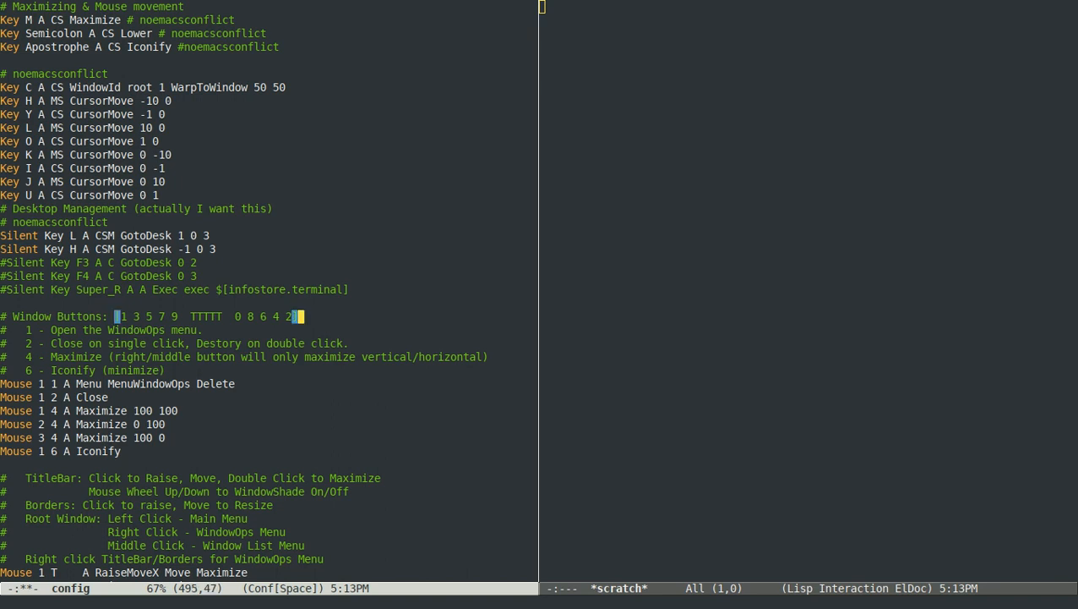
mouse_move(334, 159)
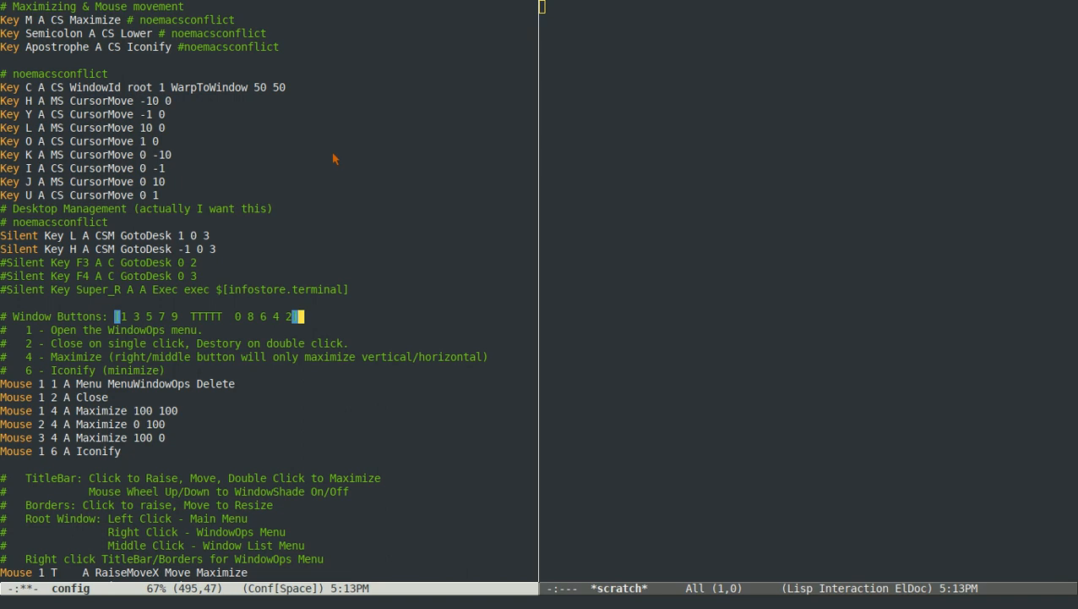
mouse_move(335, 289)
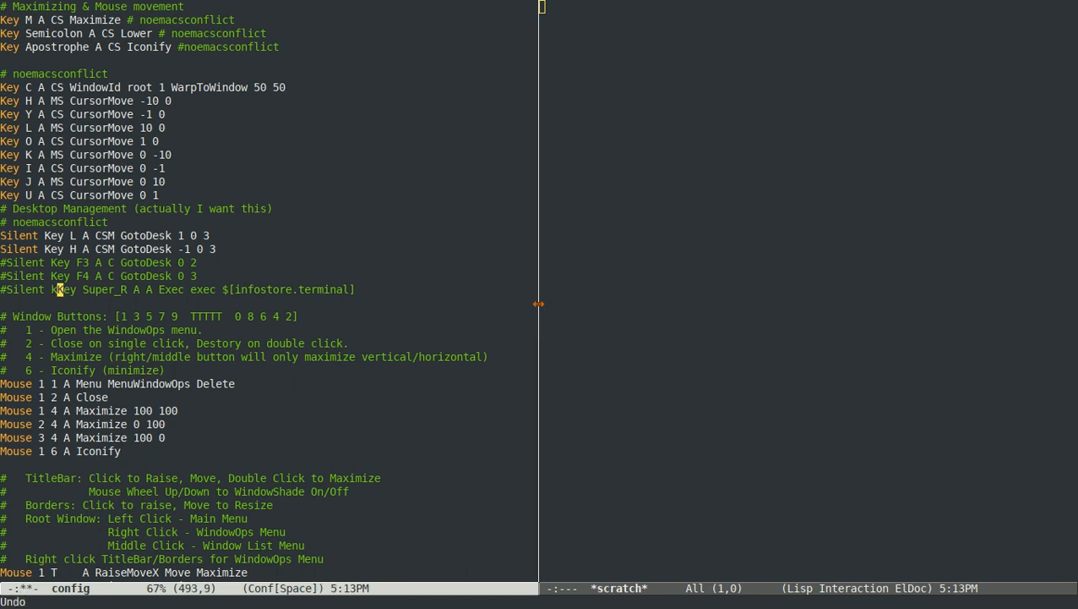
scroll("up", 3)
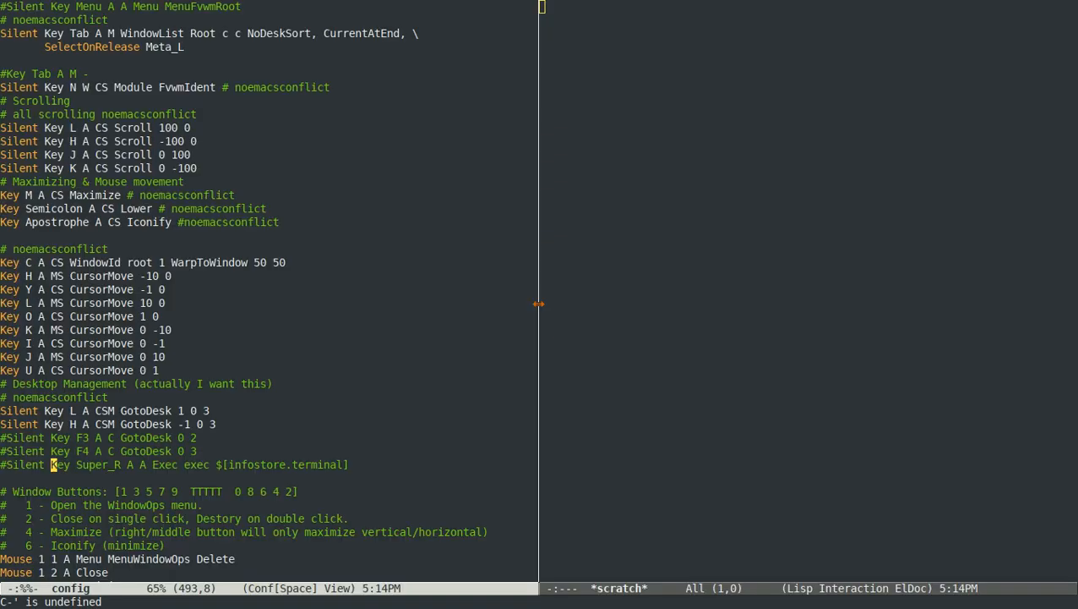
scroll("up", 3)
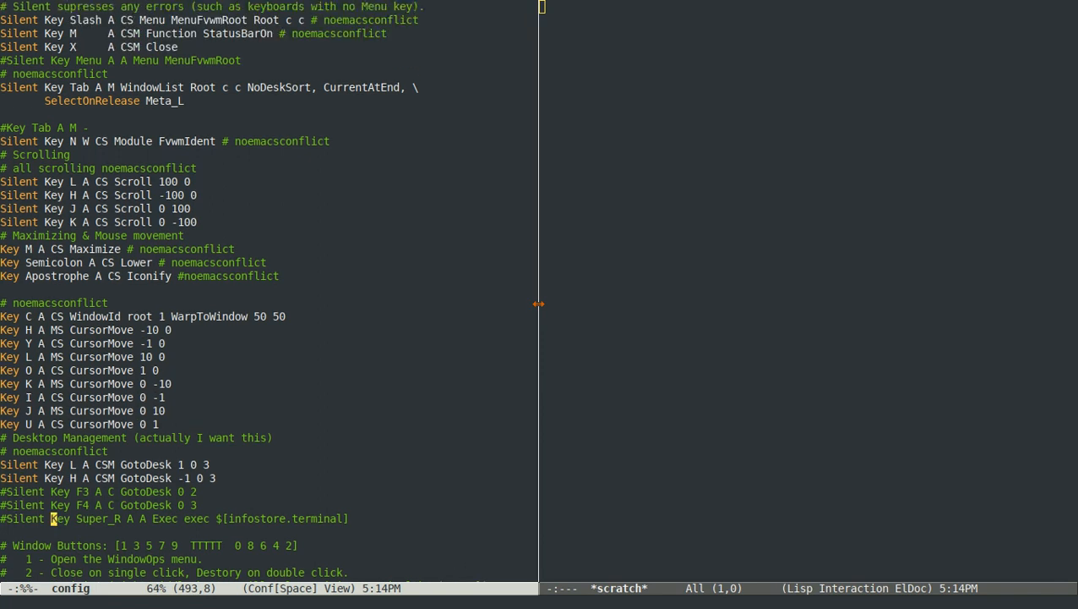
scroll("up", 3)
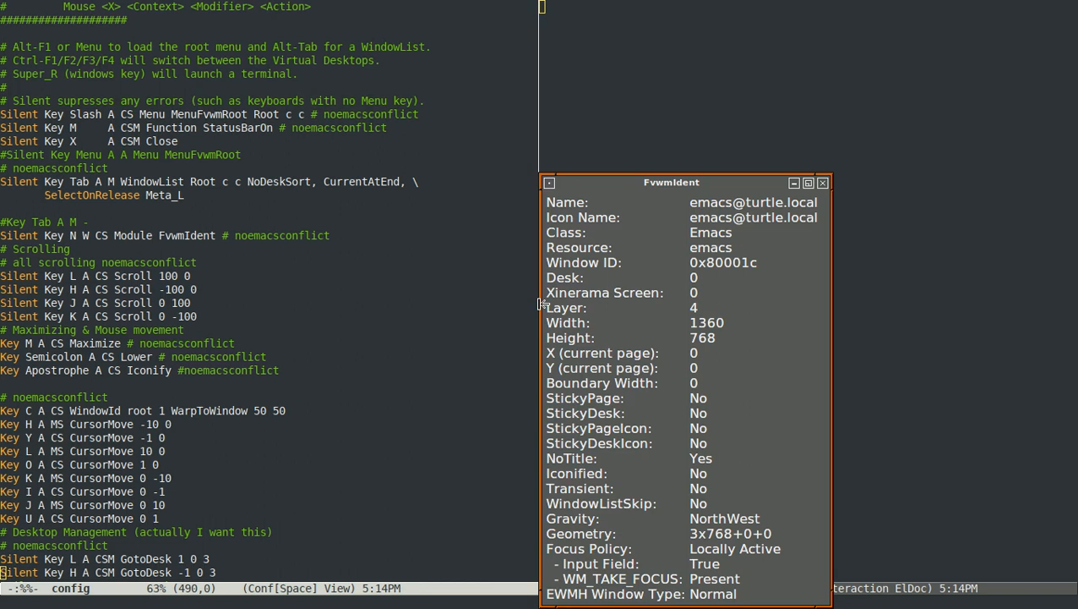
mouse_move(748, 334)
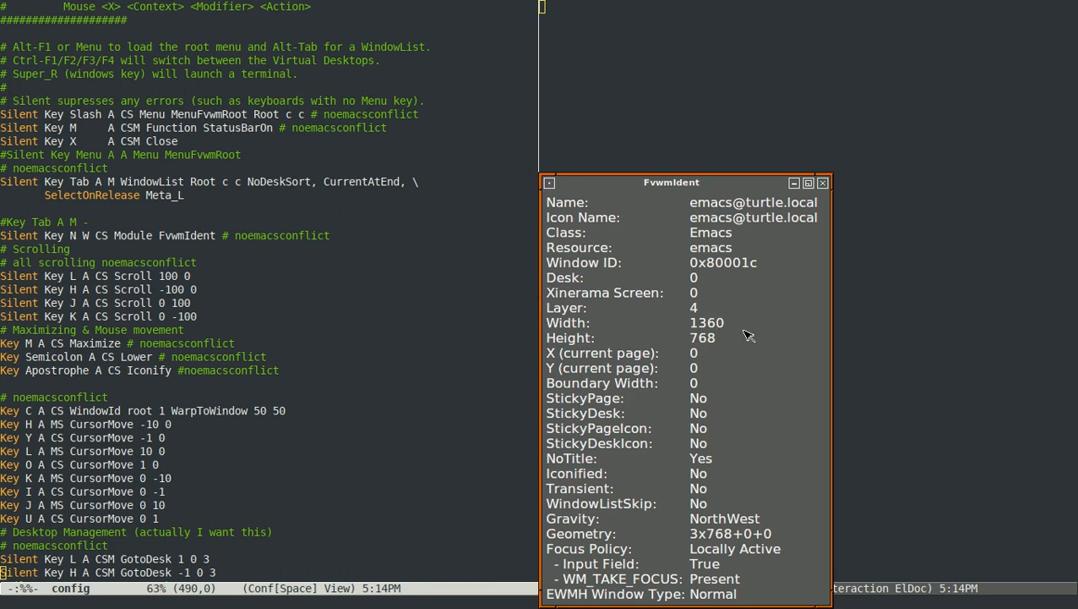
mouse_move(716, 361)
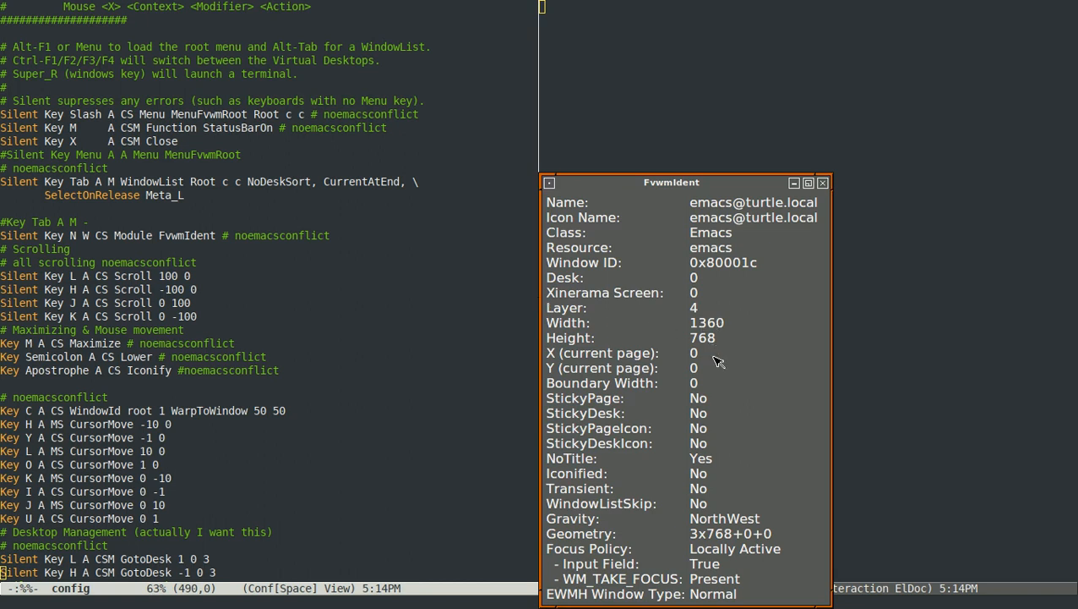
mouse_move(726, 365)
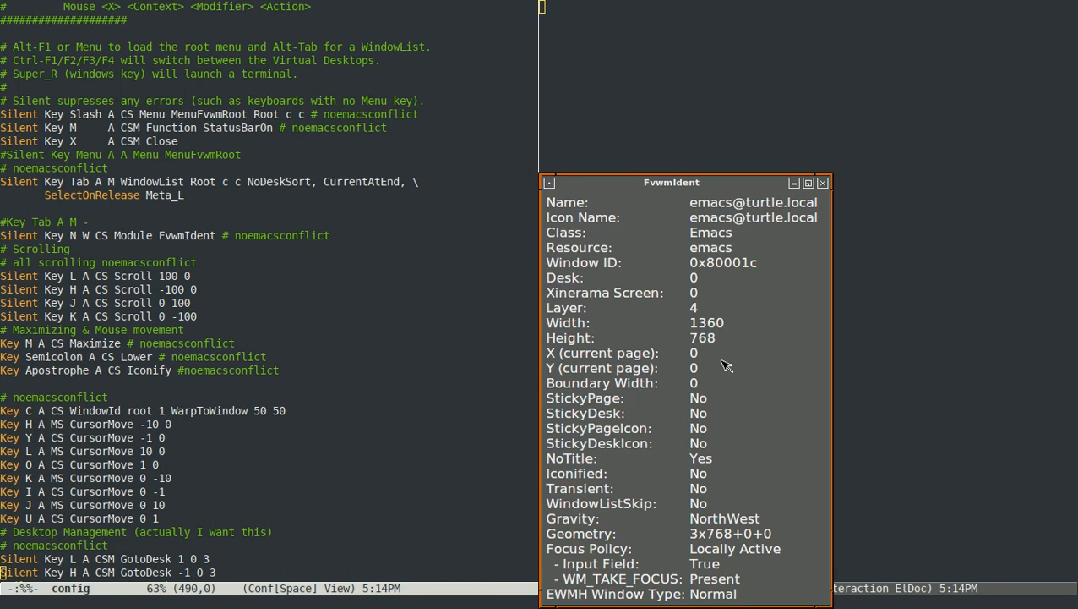
left_click(821, 183)
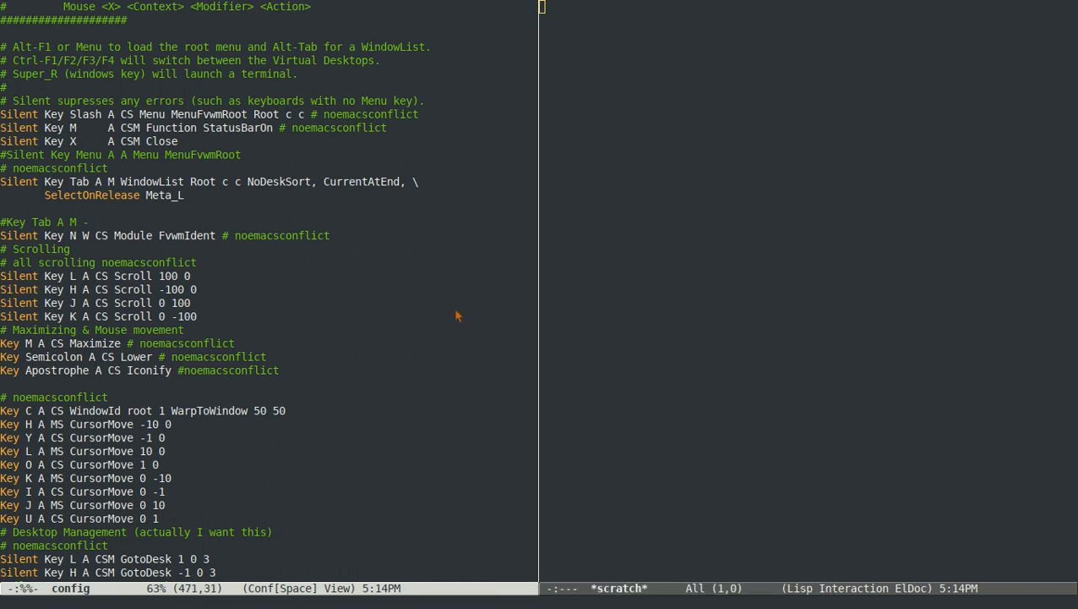
mouse_move(424, 236)
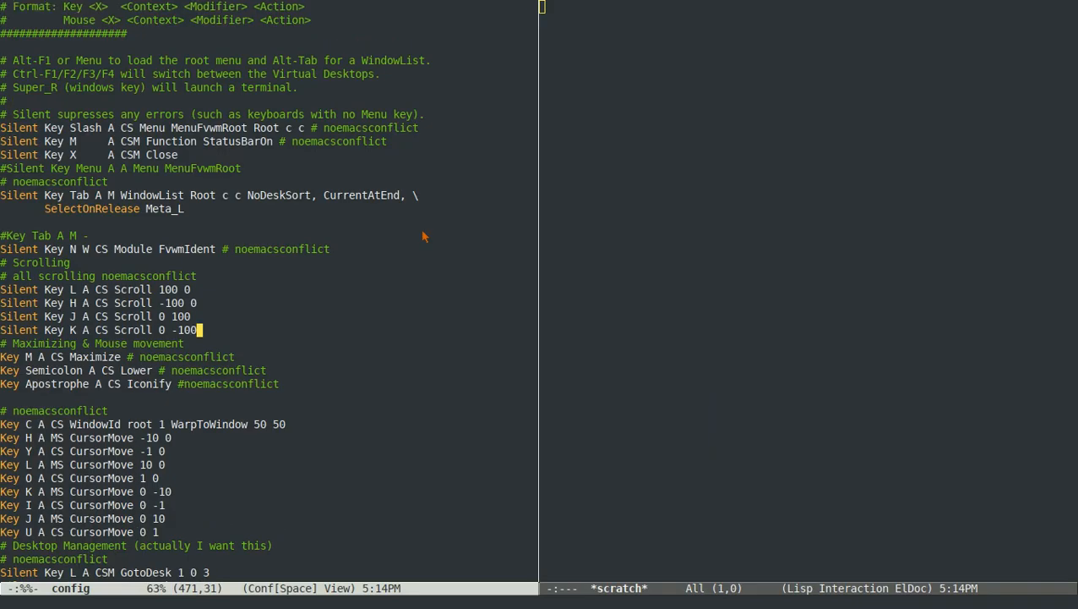
Scroll up past the menus and isearch backward toward the Window Specific Styles block.
scroll("up", 3)
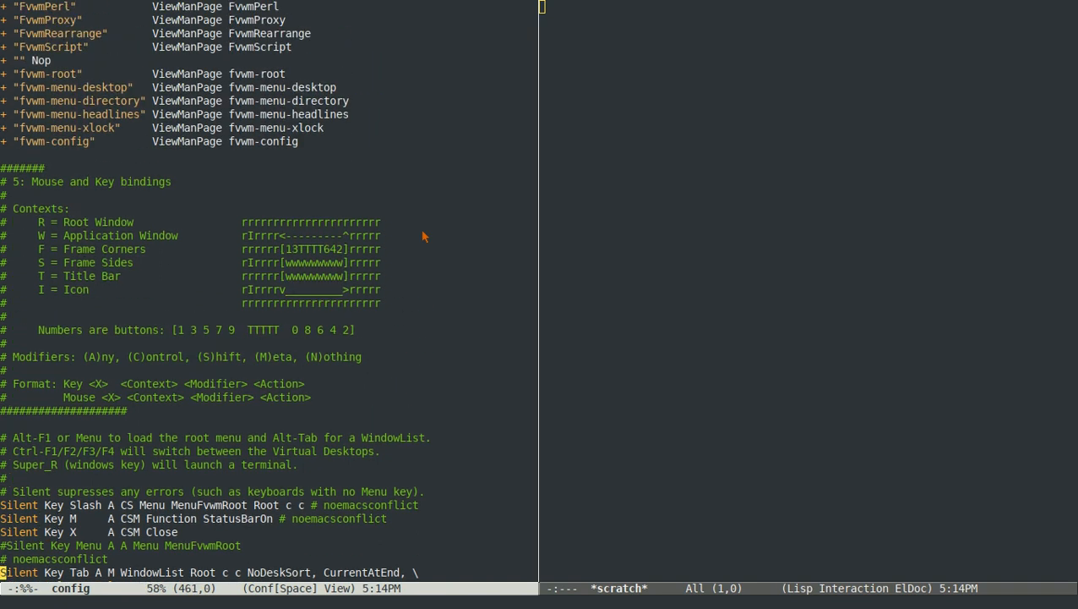
scroll("up", 3)
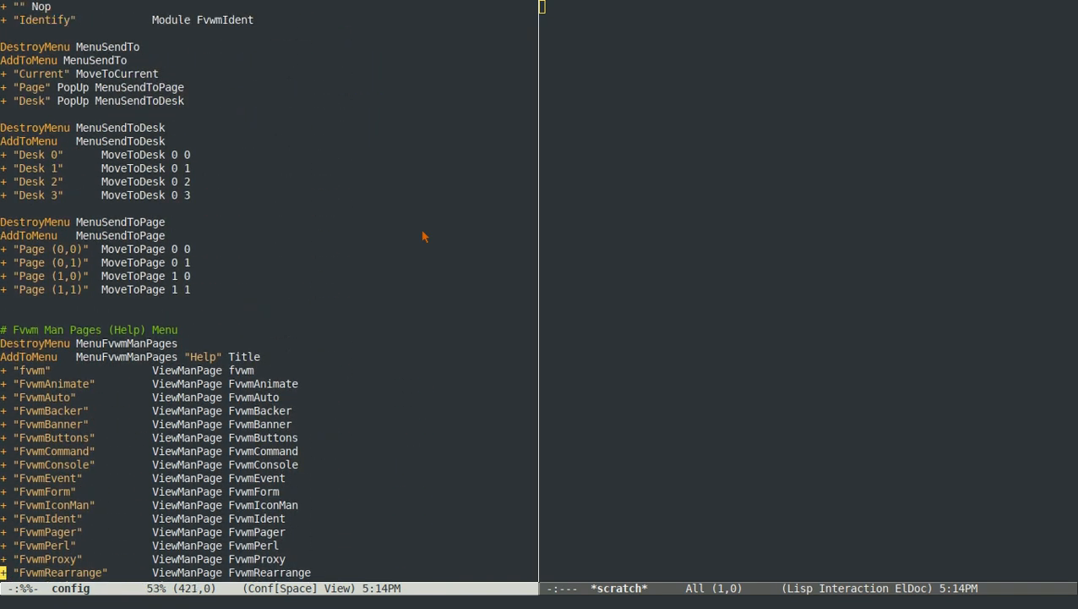
scroll("up", 3)
type("sty")
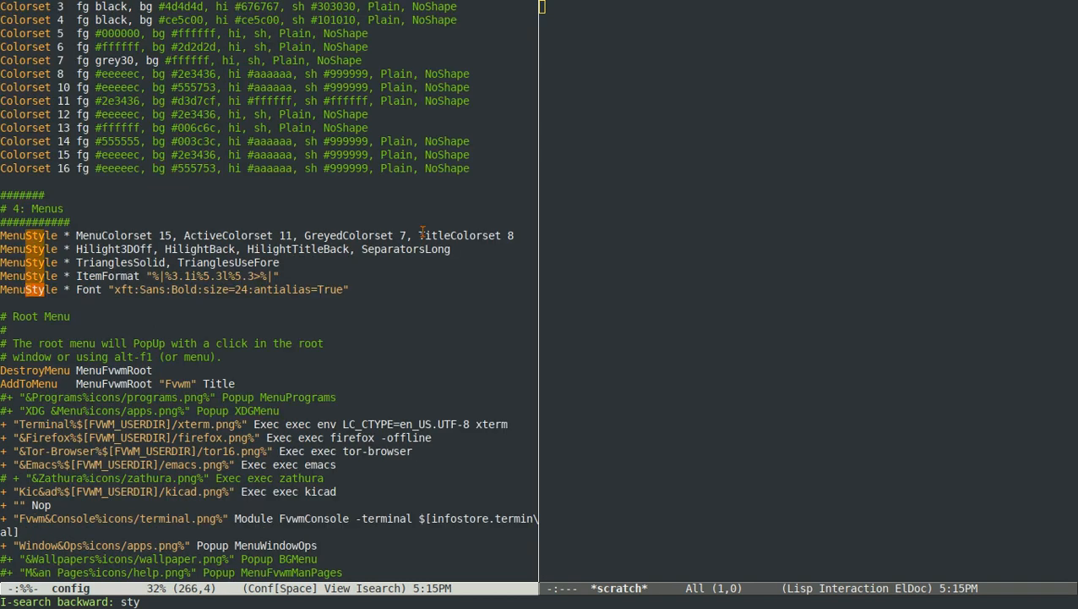
type("le")
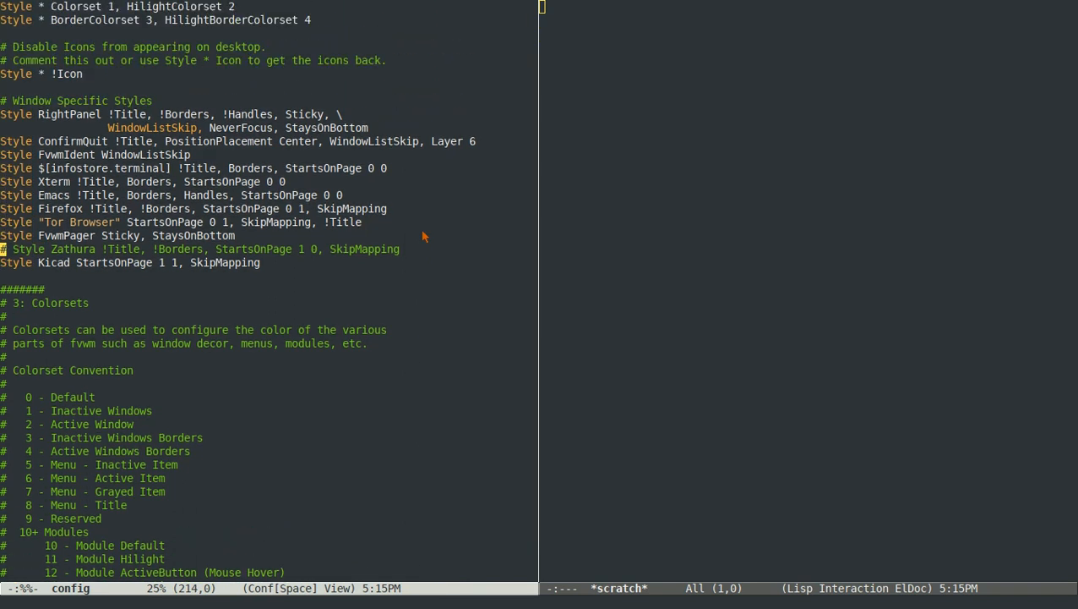
mouse_move(426, 214)
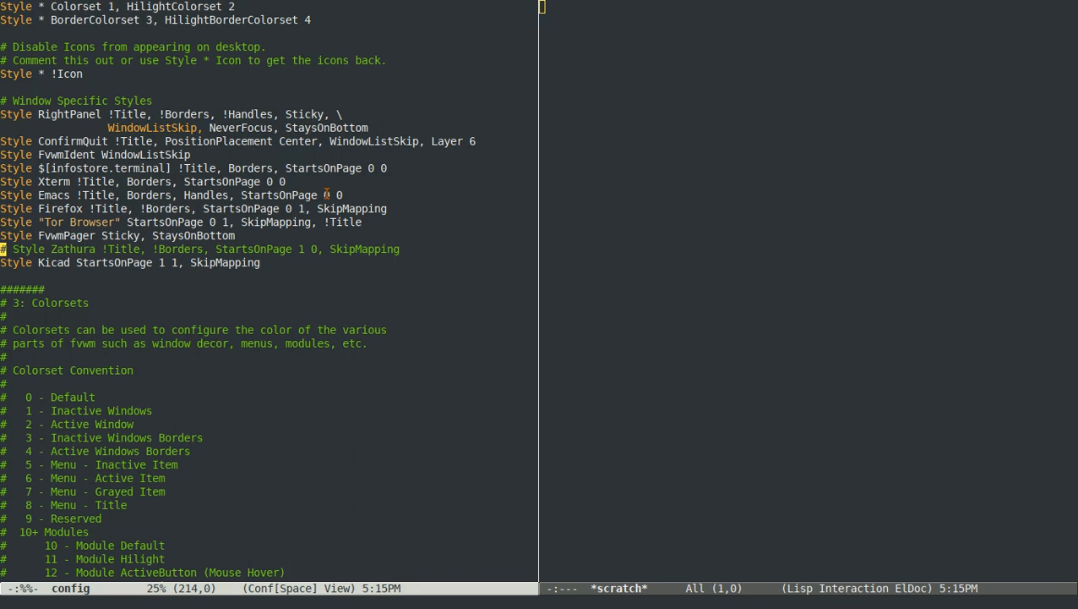
mouse_move(348, 208)
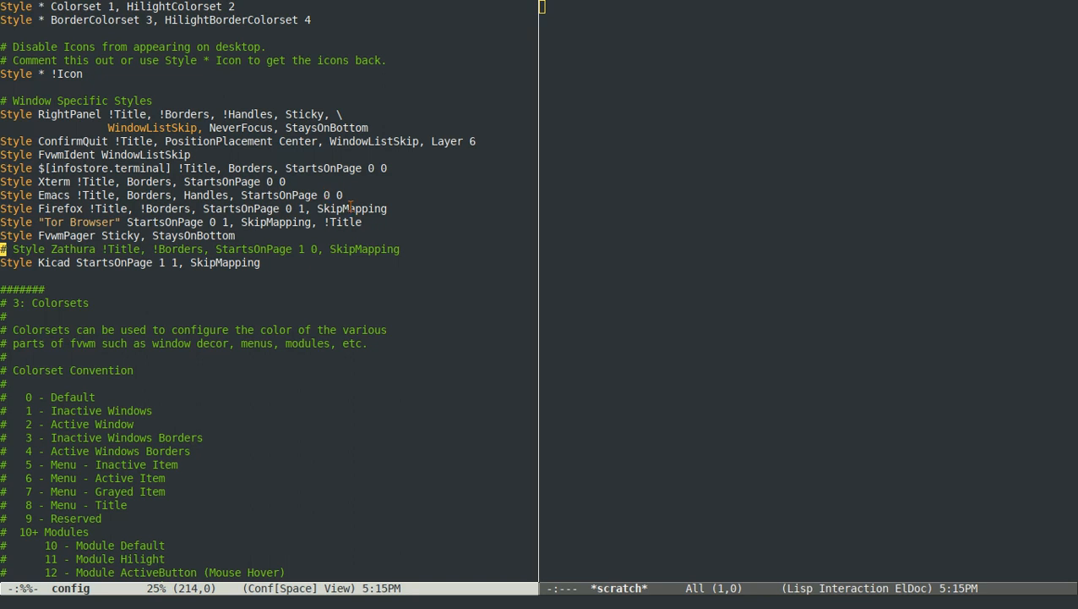
mouse_move(192, 230)
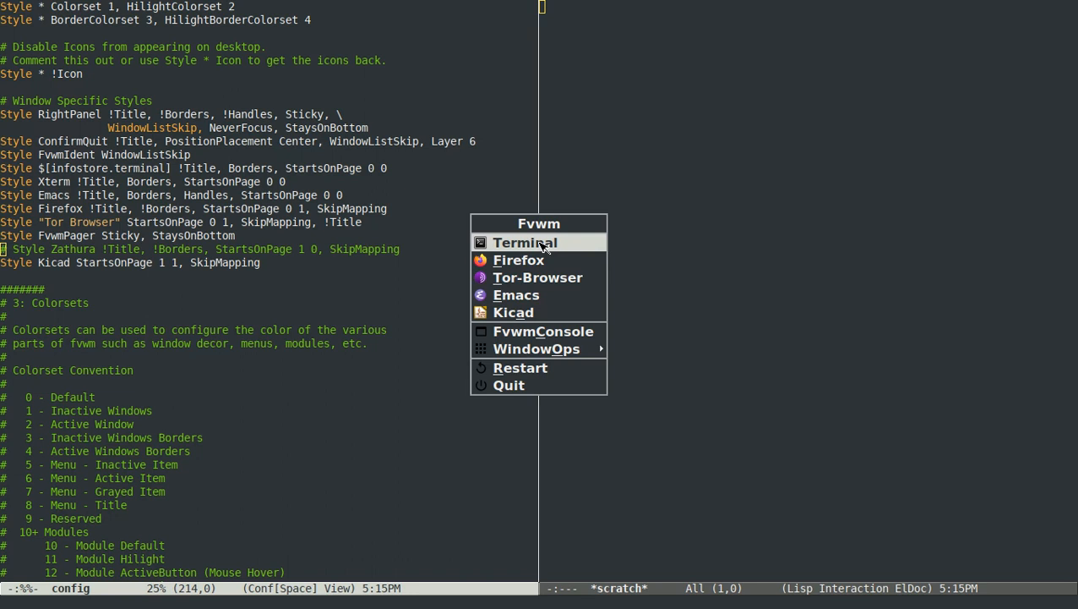
left_click(514, 311)
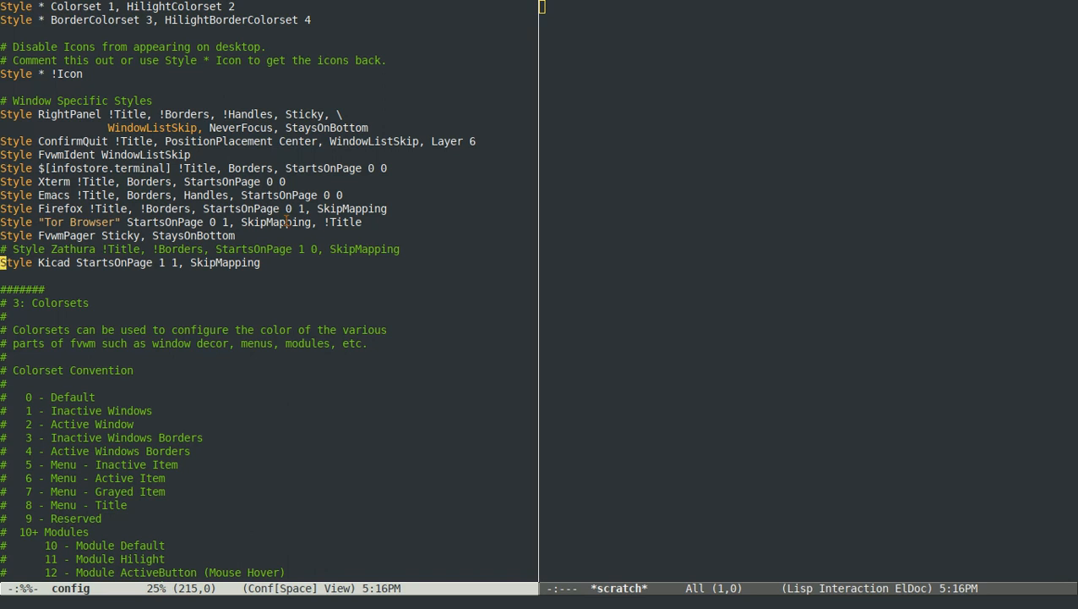
mouse_move(414, 221)
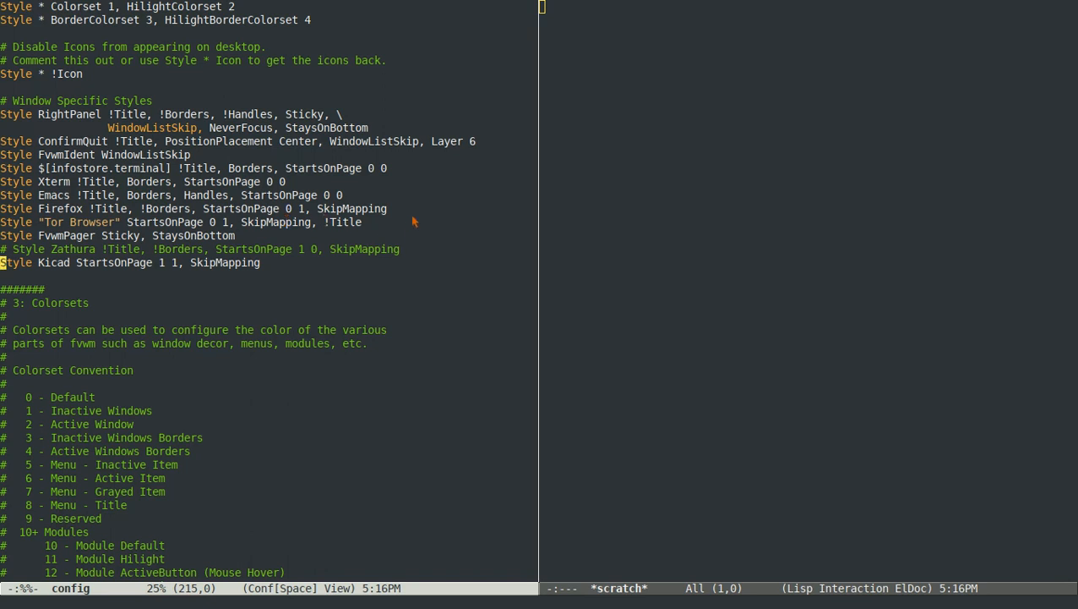
Scroll up to the '2: Styles' header with DesktopName, 2x2 DesktopSize and edge-scroll lines.
scroll("up", 3)
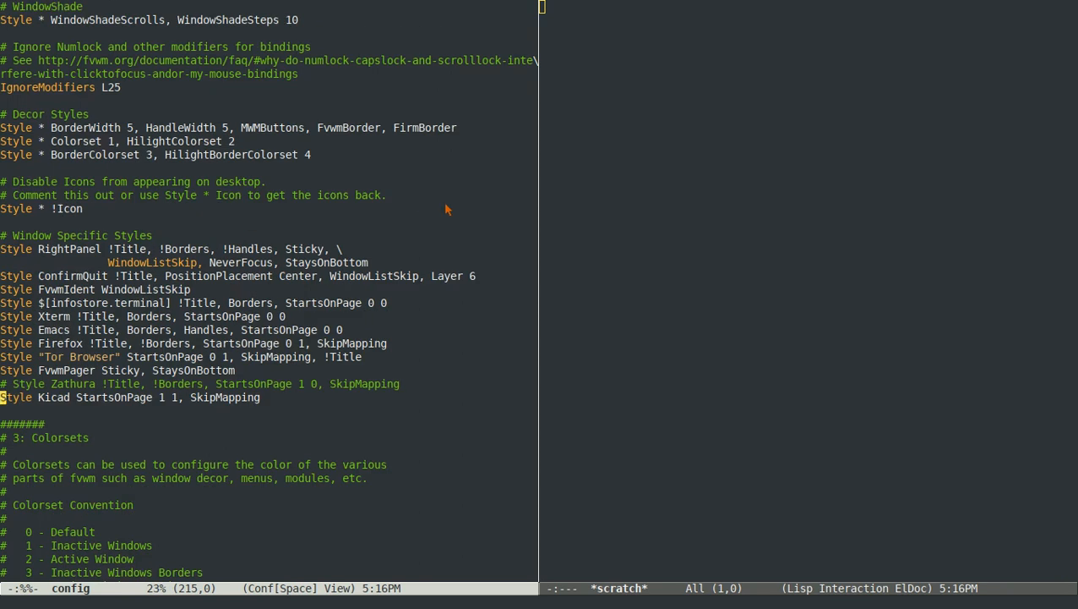
scroll("up", 3)
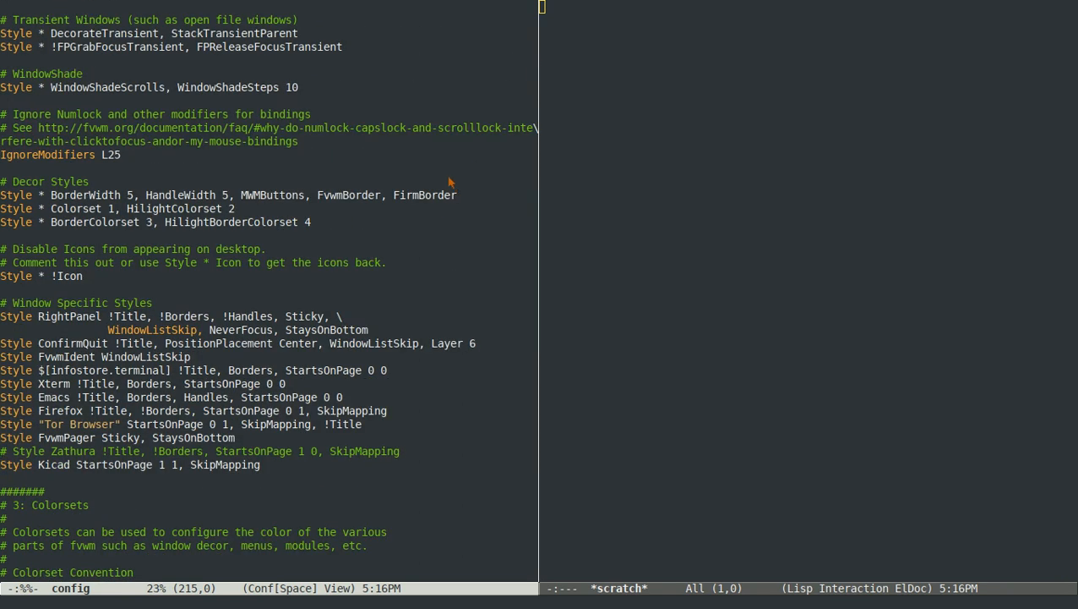
mouse_move(439, 159)
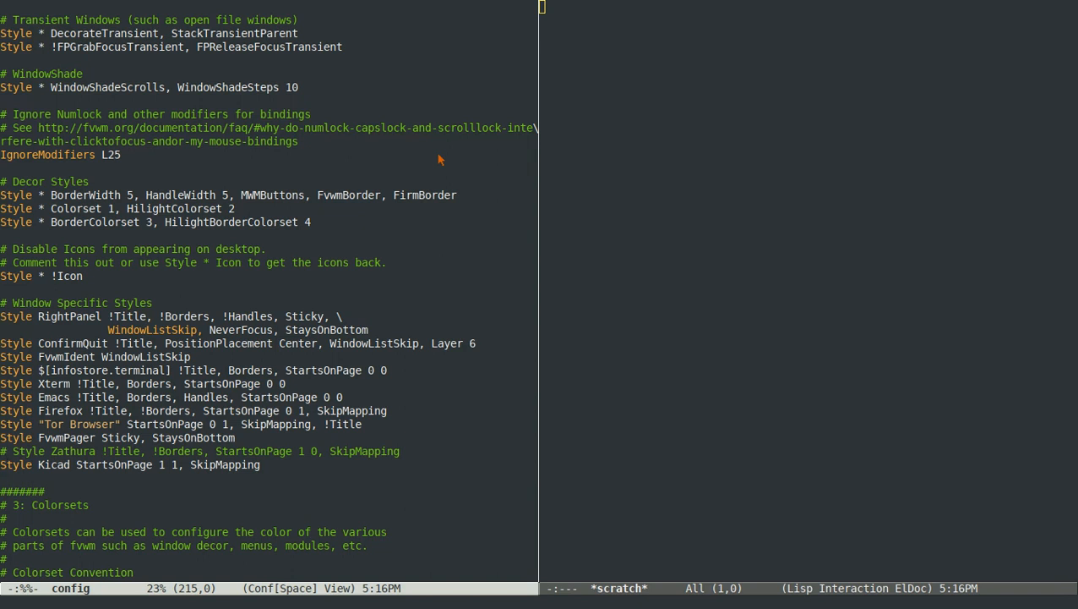
scroll("up", 3)
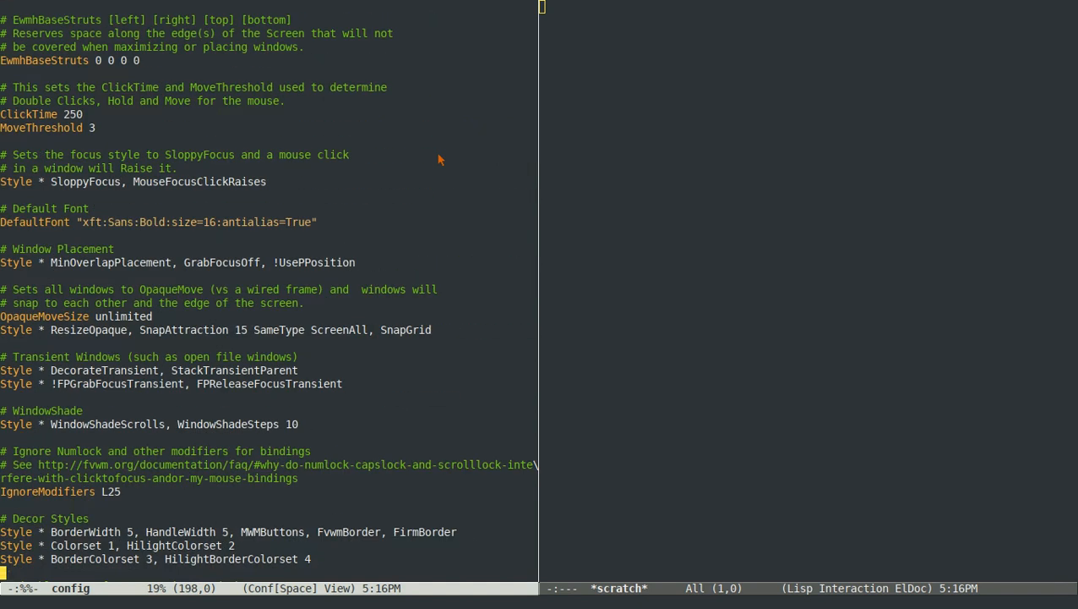
scroll("up", 3)
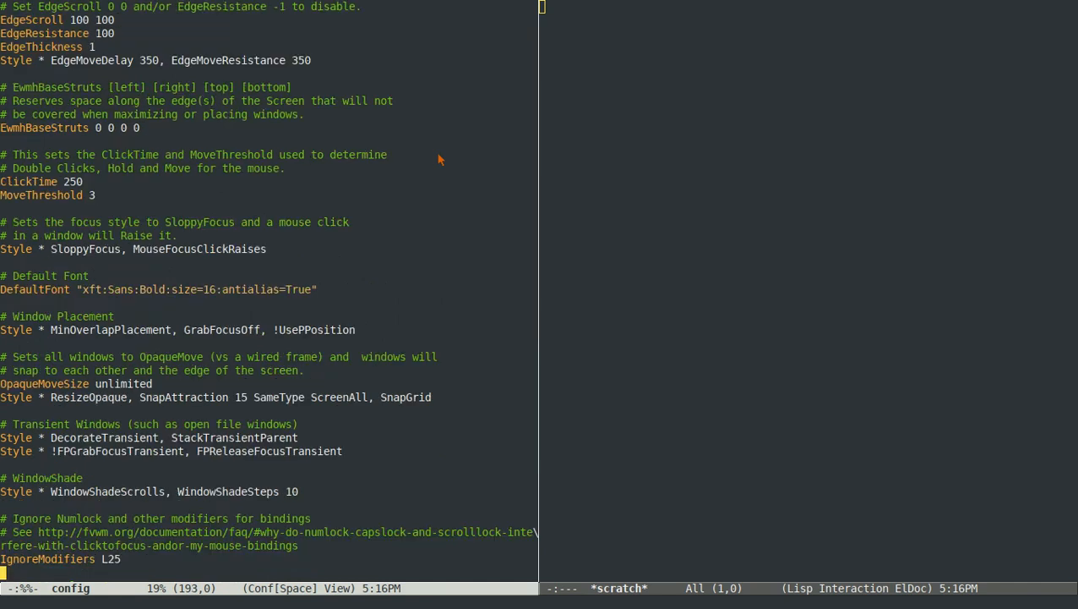
scroll("up", 3)
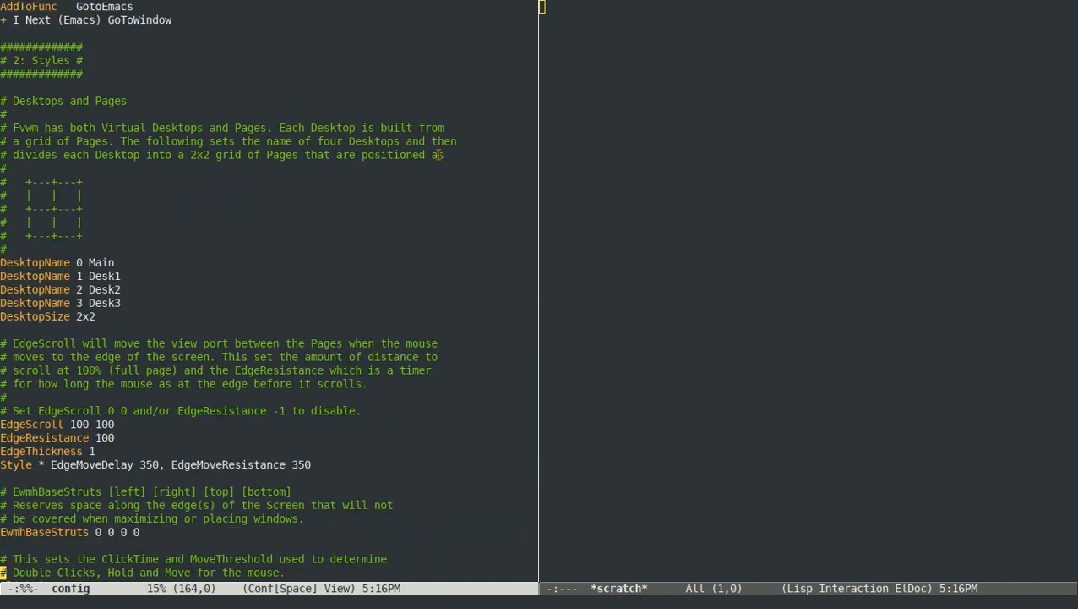
mouse_move(321, 274)
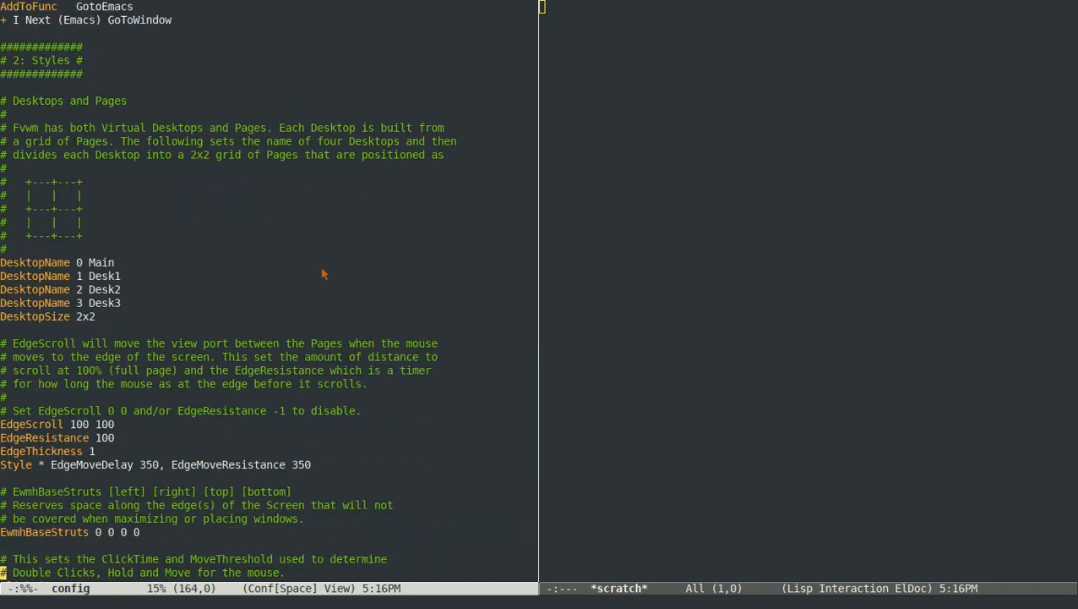
scroll("down", 3)
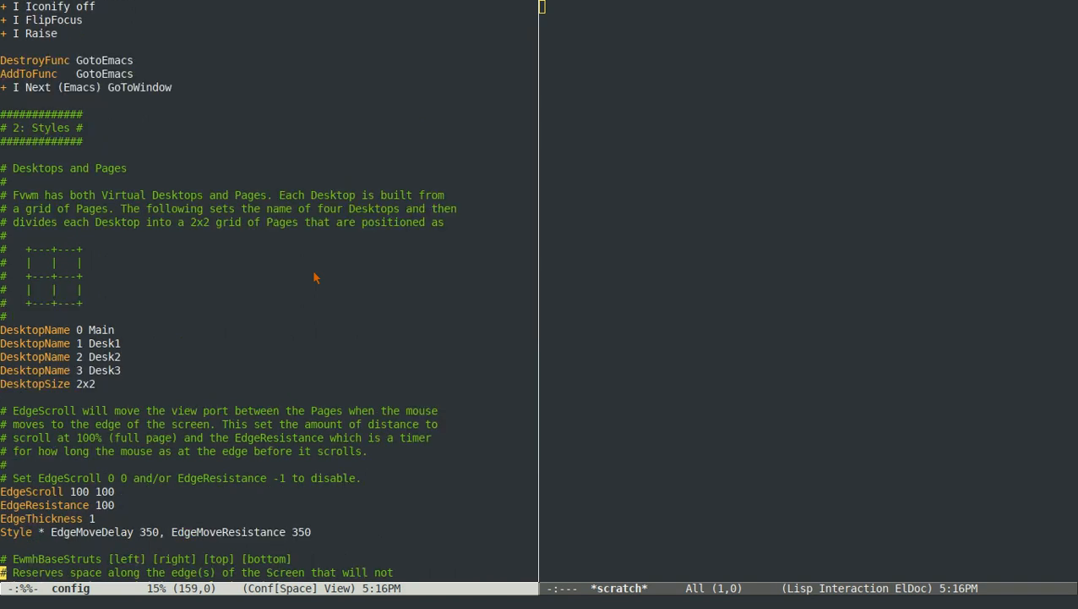